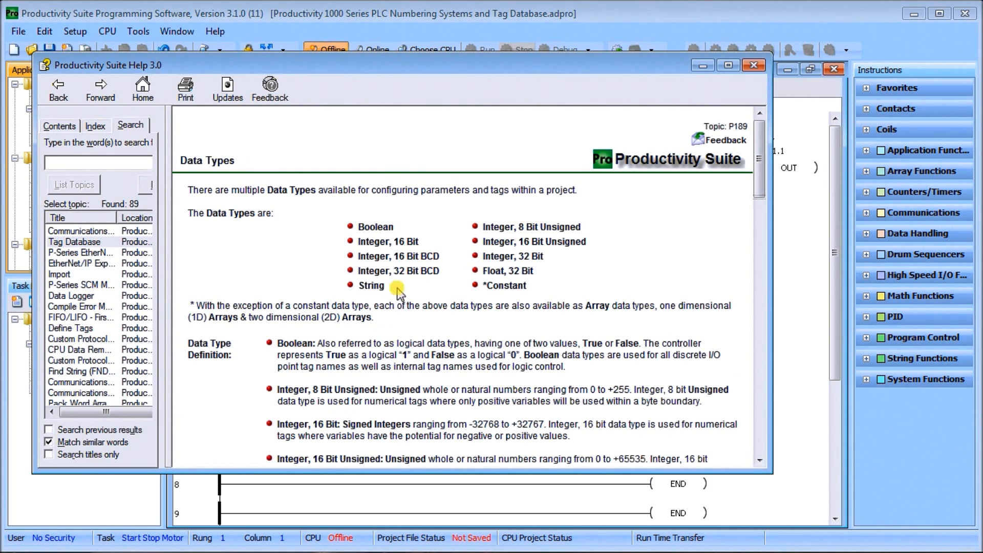
mouse_move(304, 254)
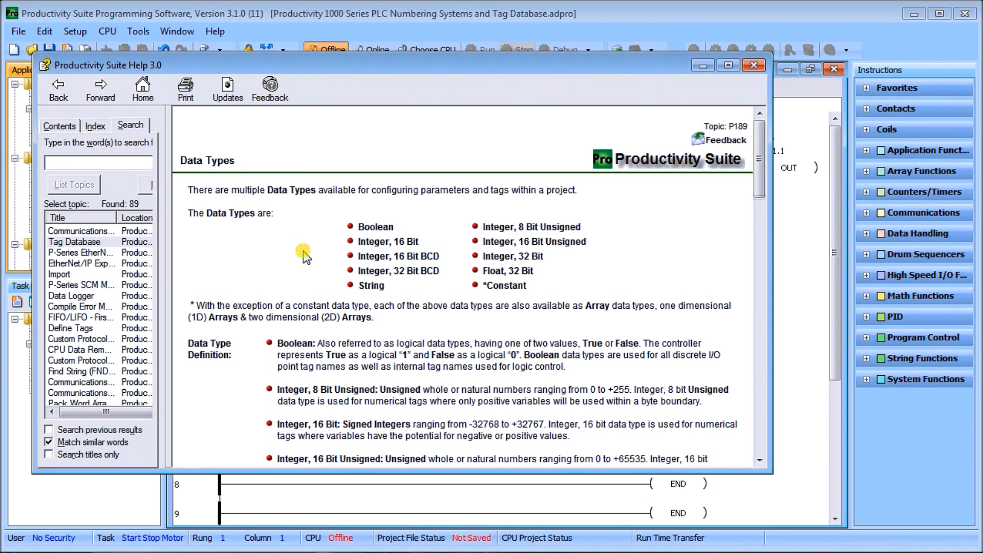
mouse_move(321, 255)
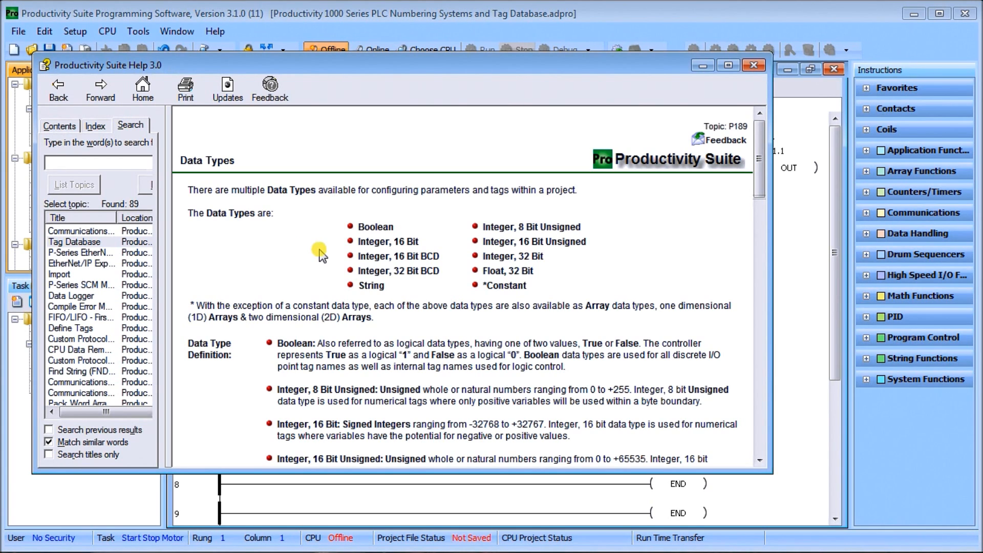
mouse_move(366, 254)
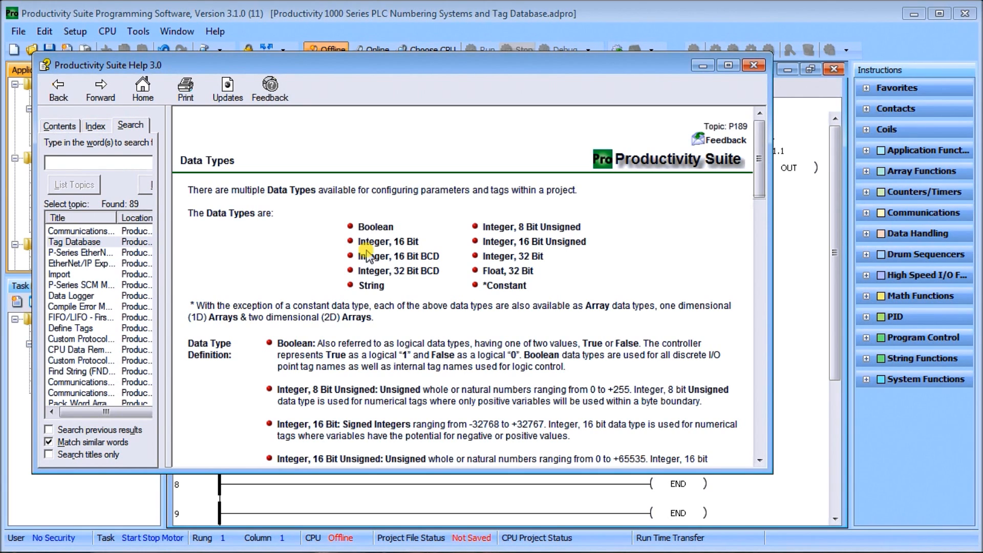
mouse_move(561, 257)
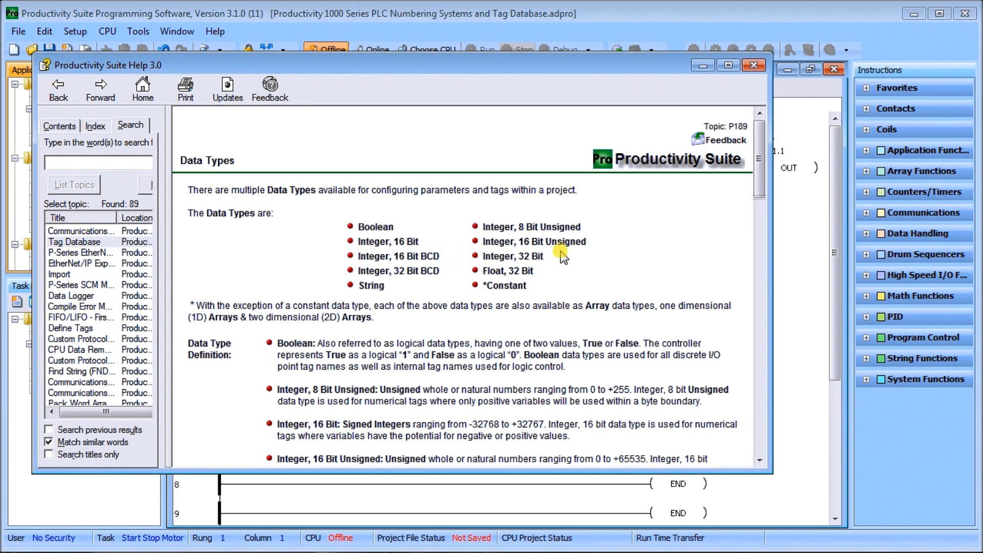
mouse_move(476, 251)
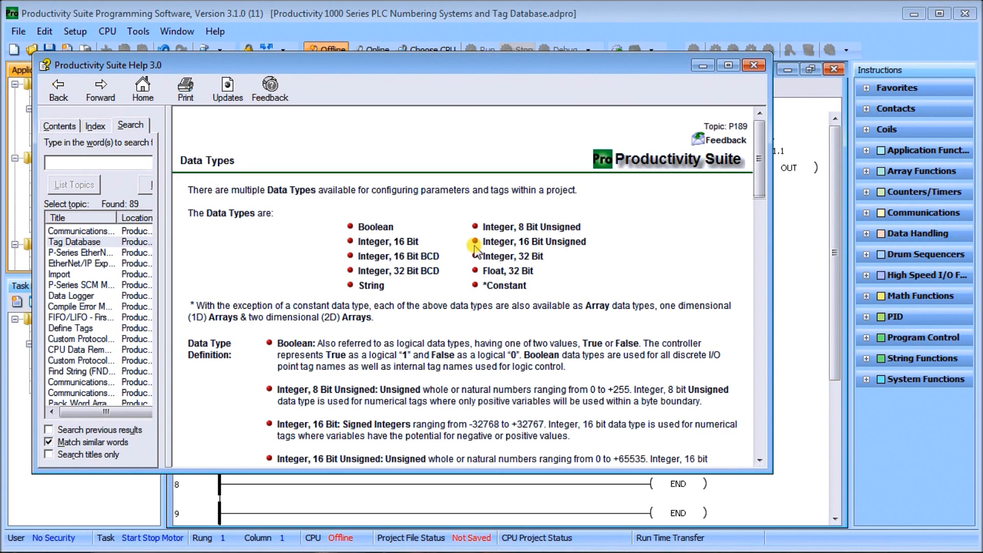
mouse_move(327, 256)
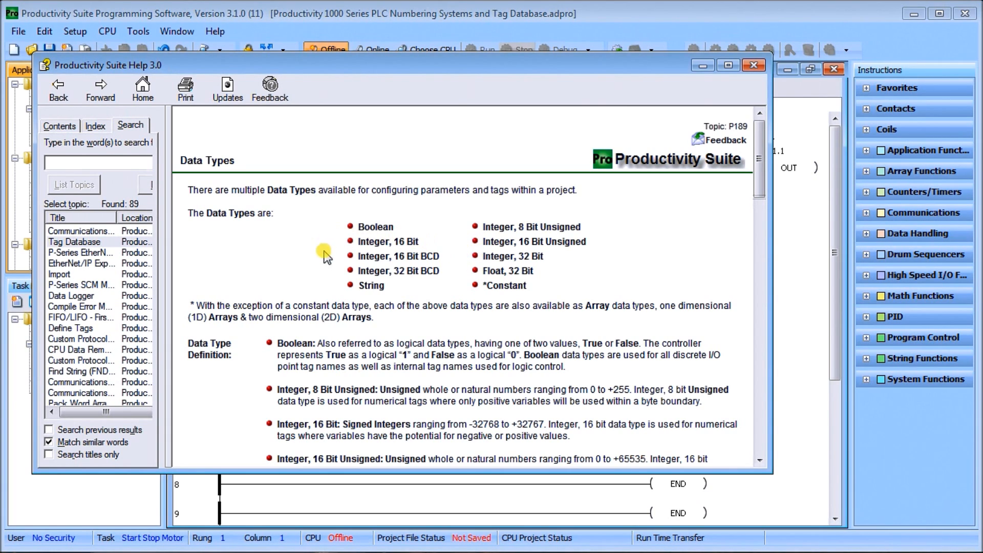
mouse_move(344, 269)
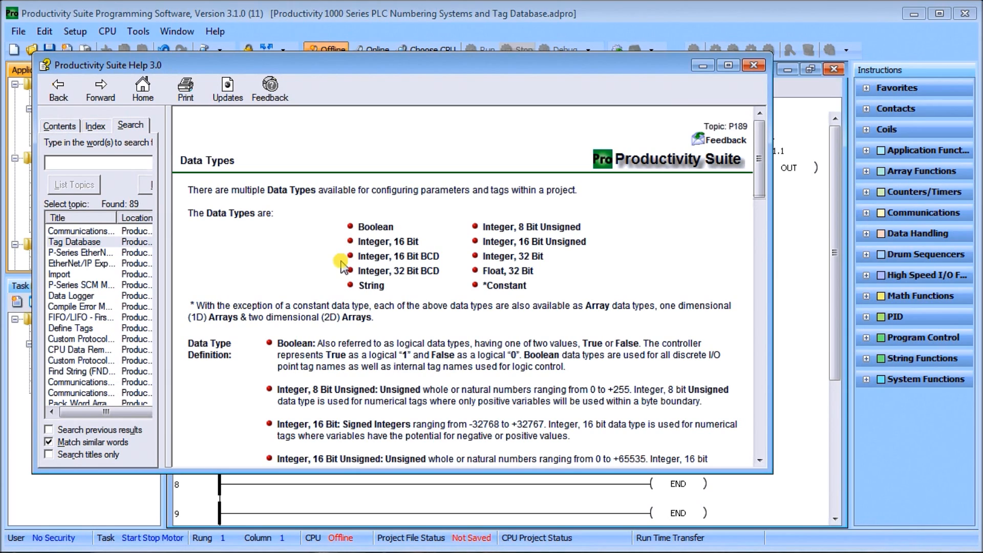
mouse_move(492, 260)
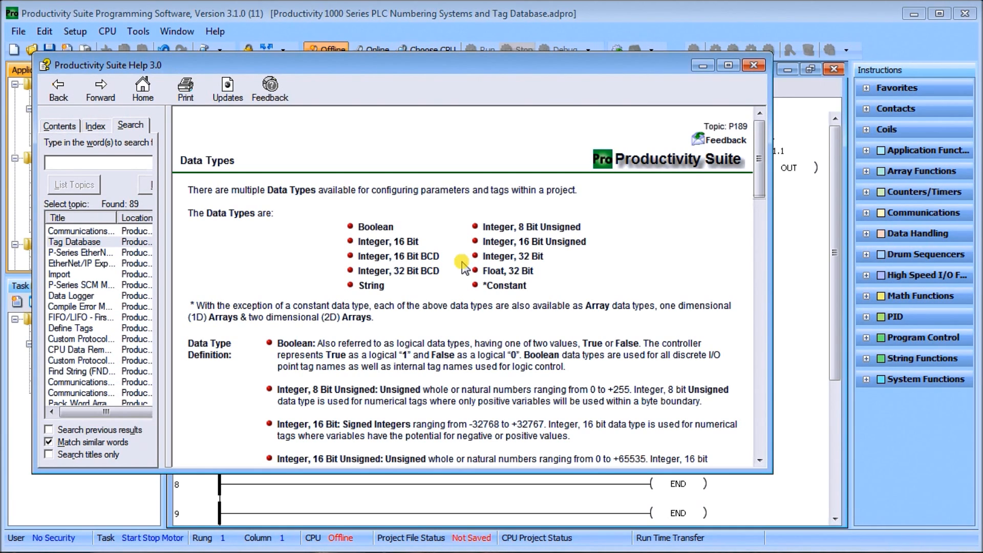
mouse_move(406, 286)
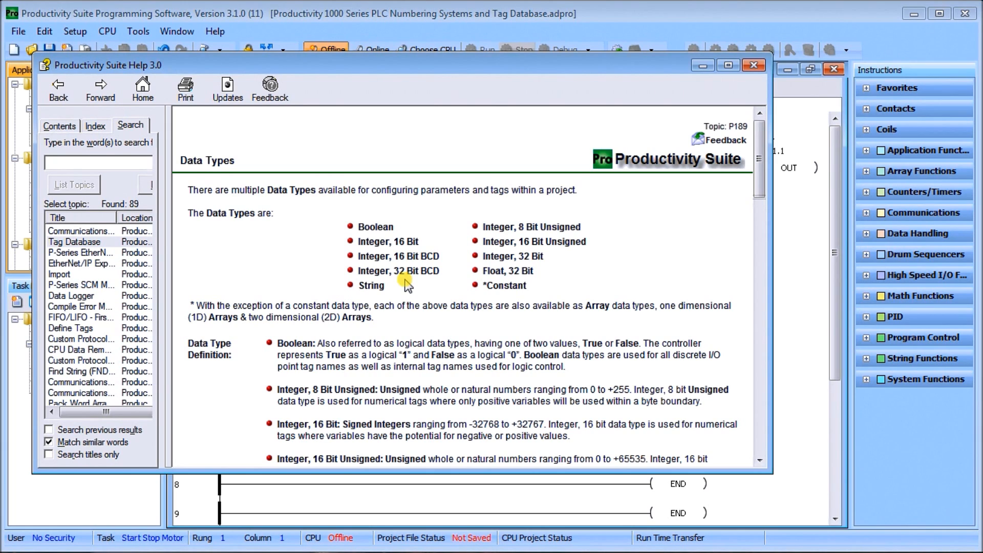
mouse_move(475, 301)
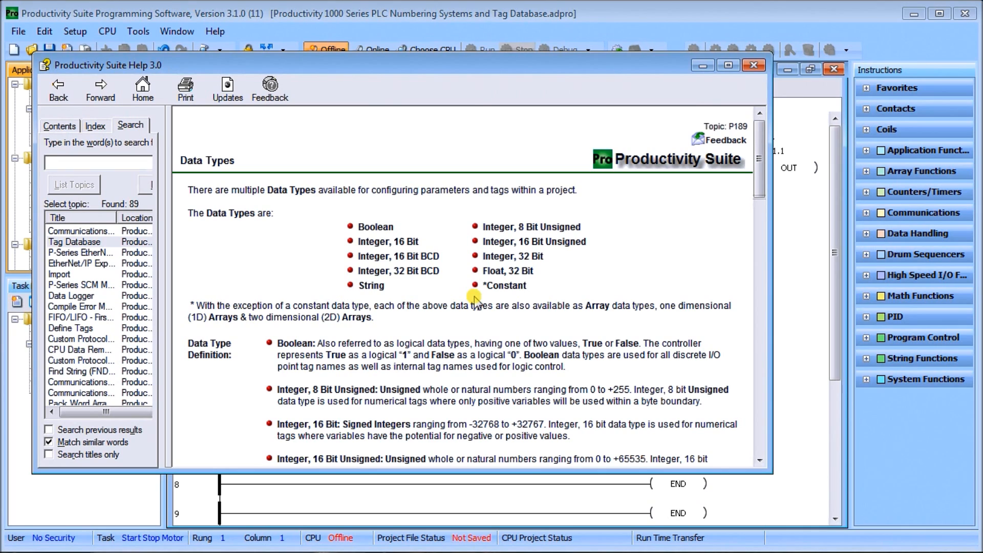
mouse_move(405, 293)
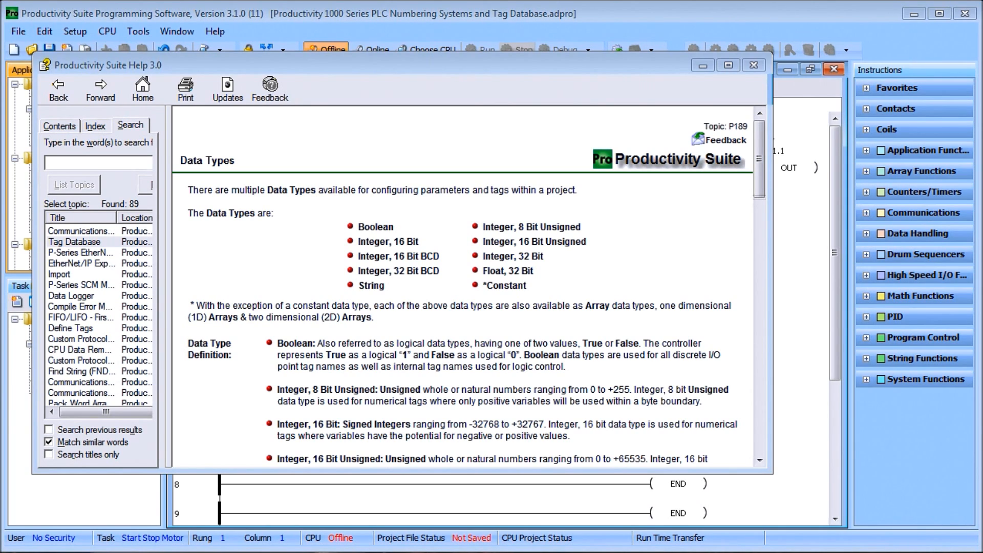
mouse_move(387, 240)
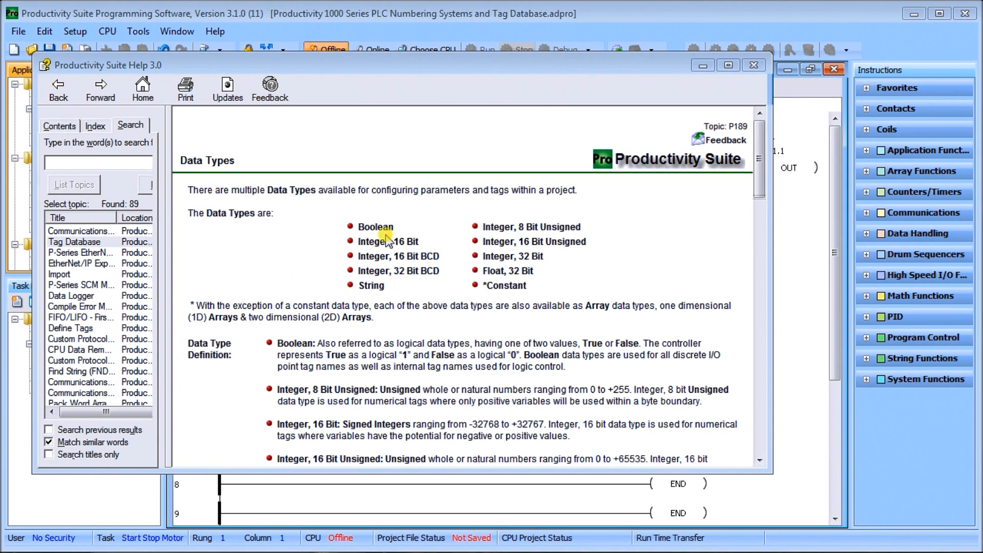
mouse_move(755, 65)
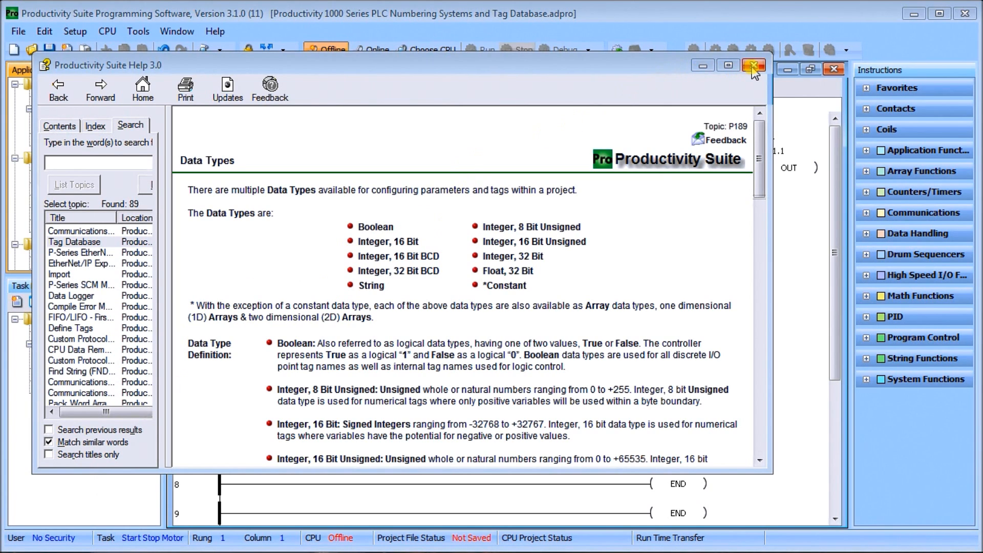
Dismiss the data types Help, select Tag Database under Application Tools, and check the Edit menu.
click(754, 65)
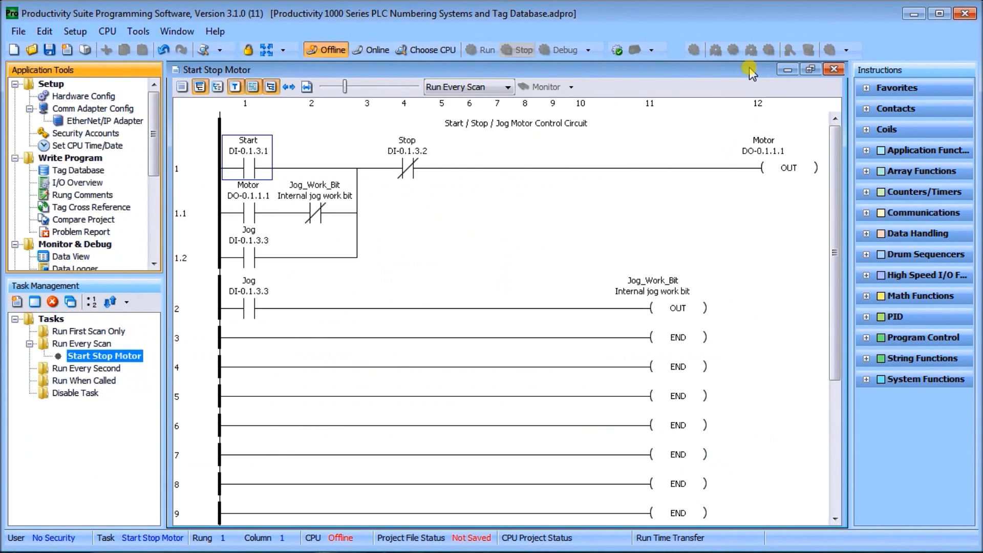
mouse_move(80, 182)
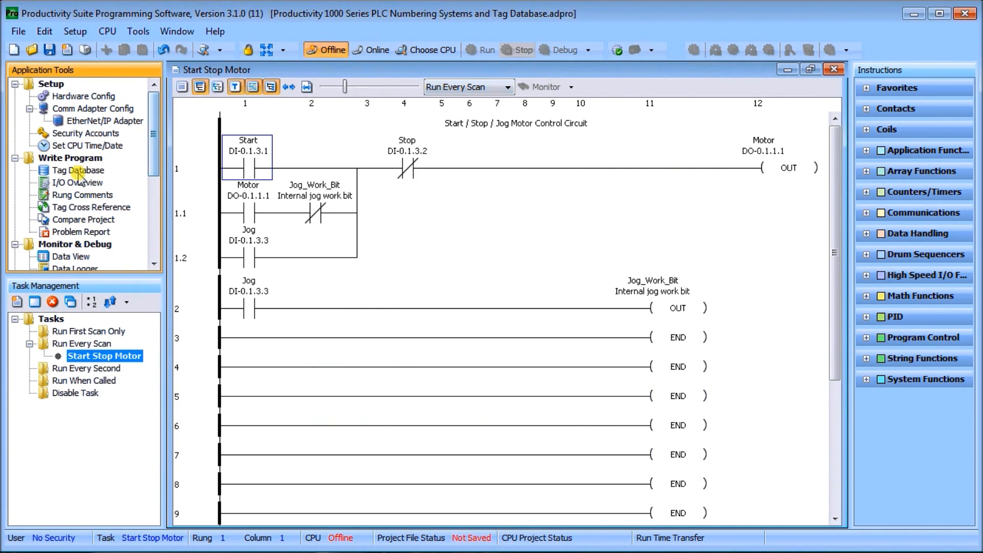
click(78, 170)
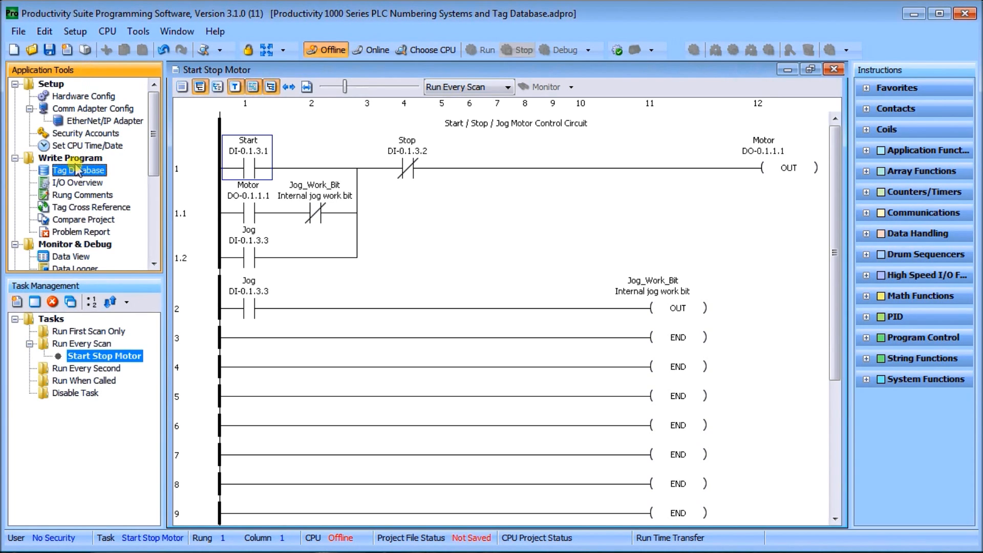
mouse_move(104, 181)
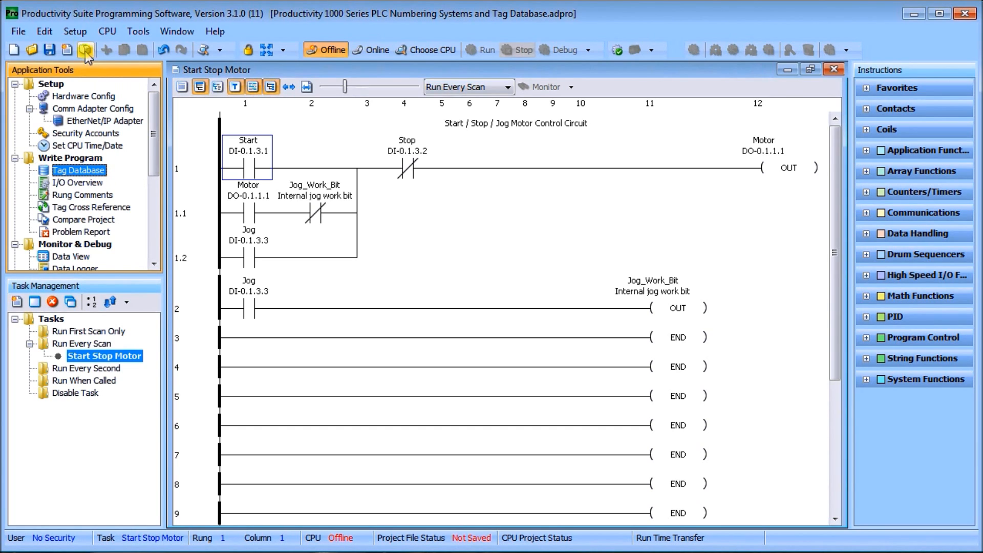
click(44, 31)
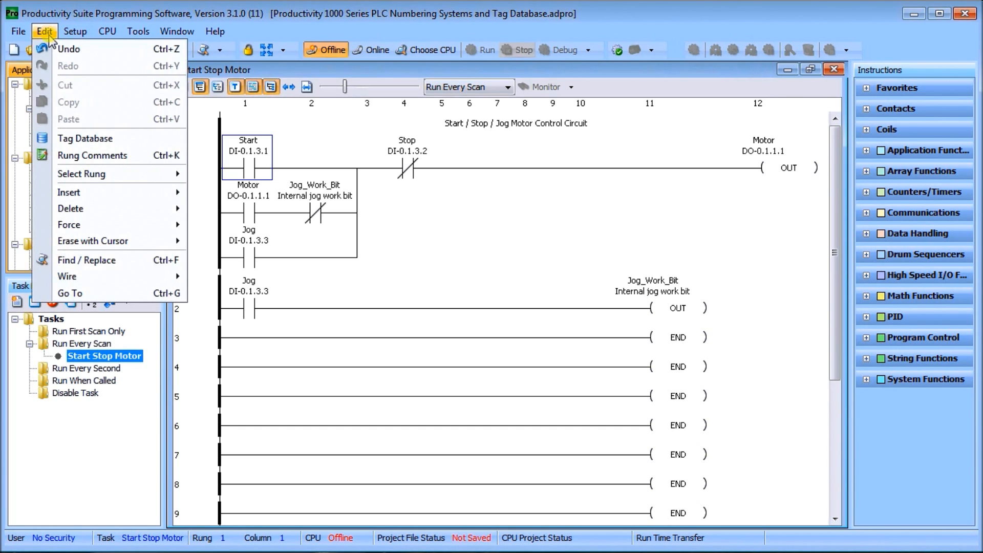
click(85, 138)
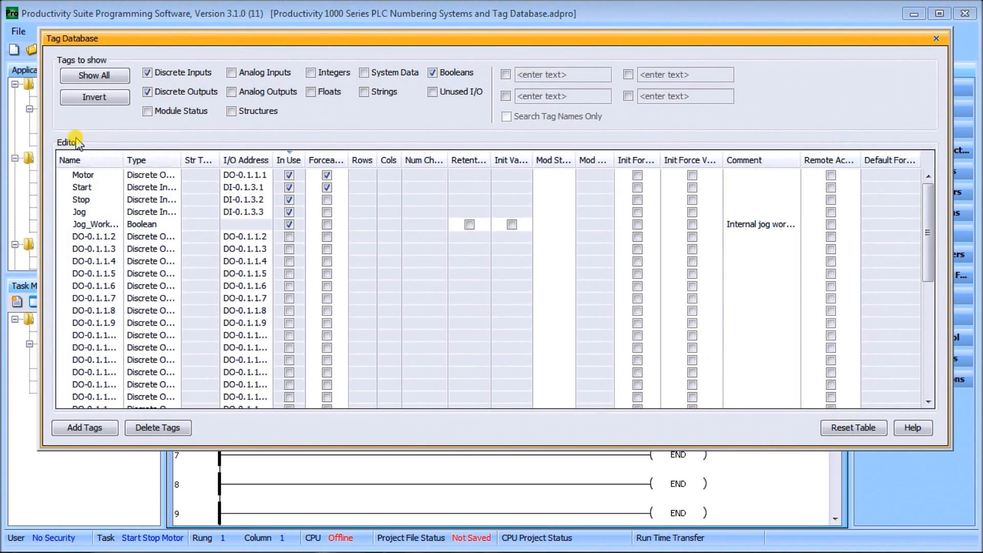
mouse_move(262, 105)
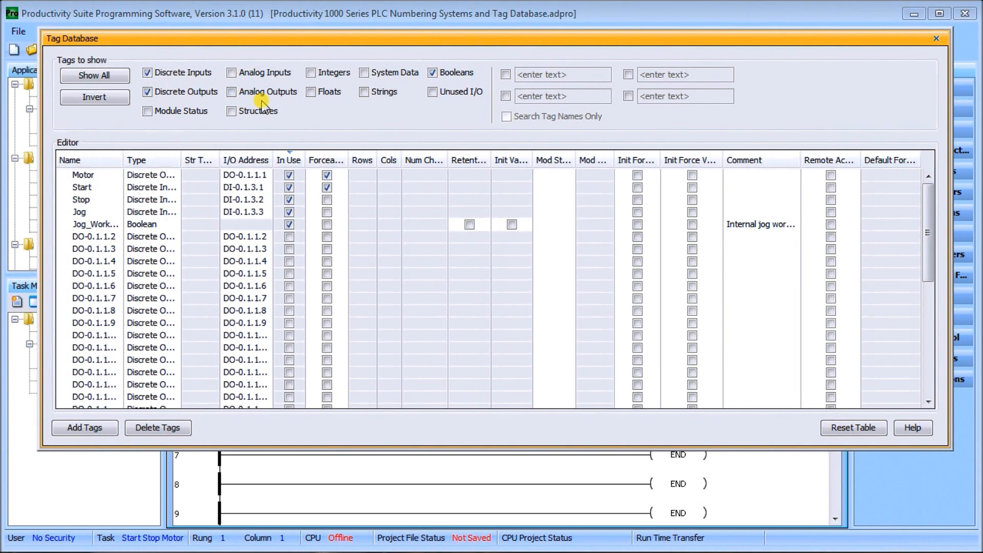
mouse_move(372, 48)
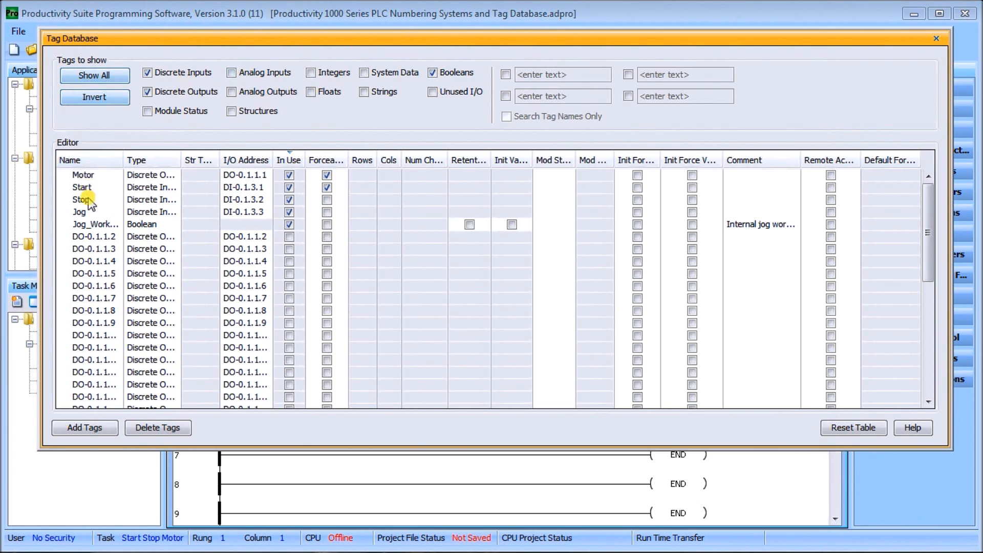
mouse_move(176, 160)
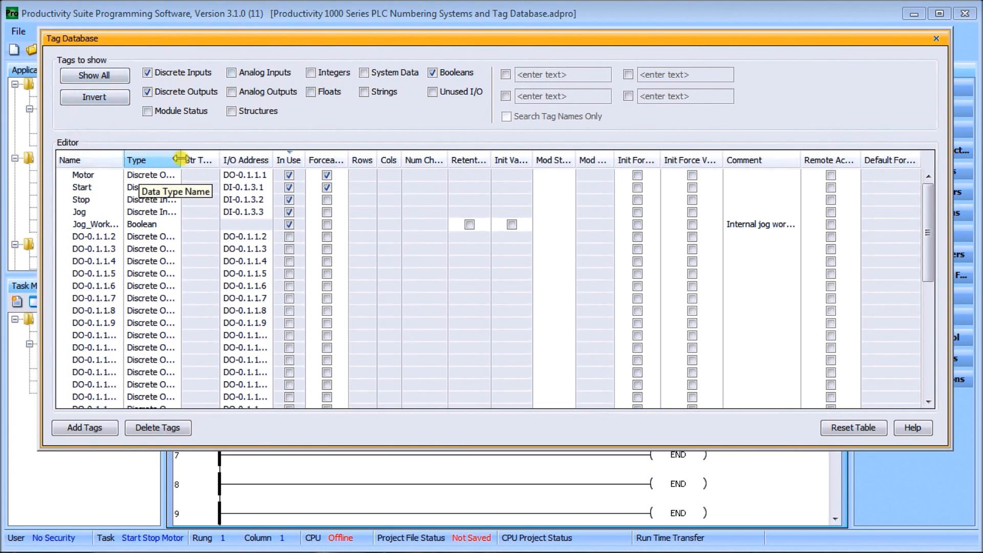
mouse_move(201, 159)
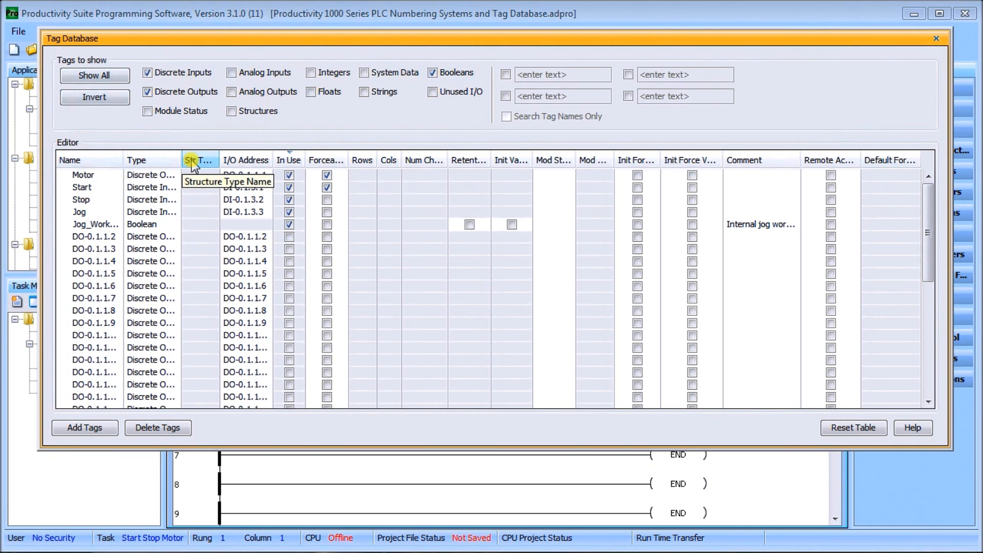
mouse_move(246, 160)
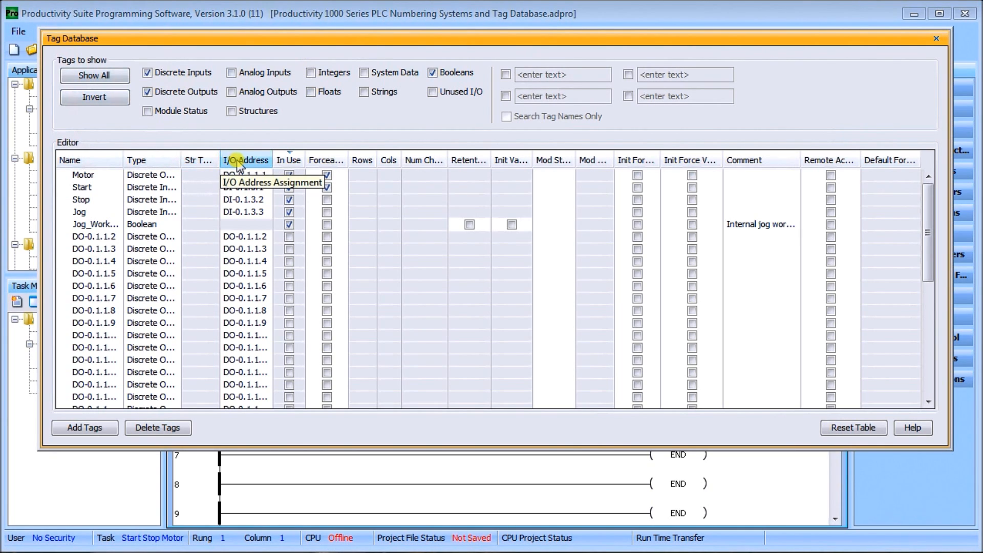
mouse_move(289, 159)
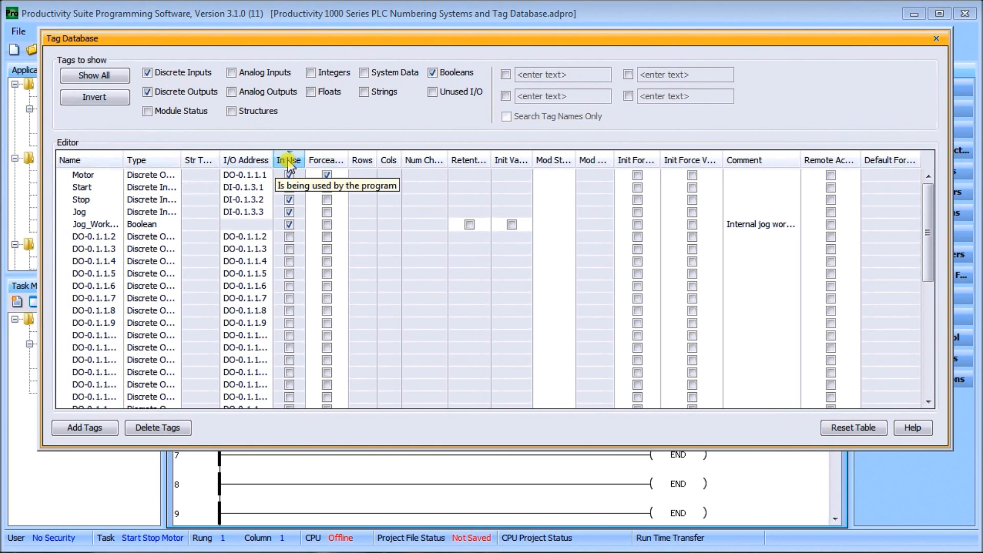
mouse_move(322, 160)
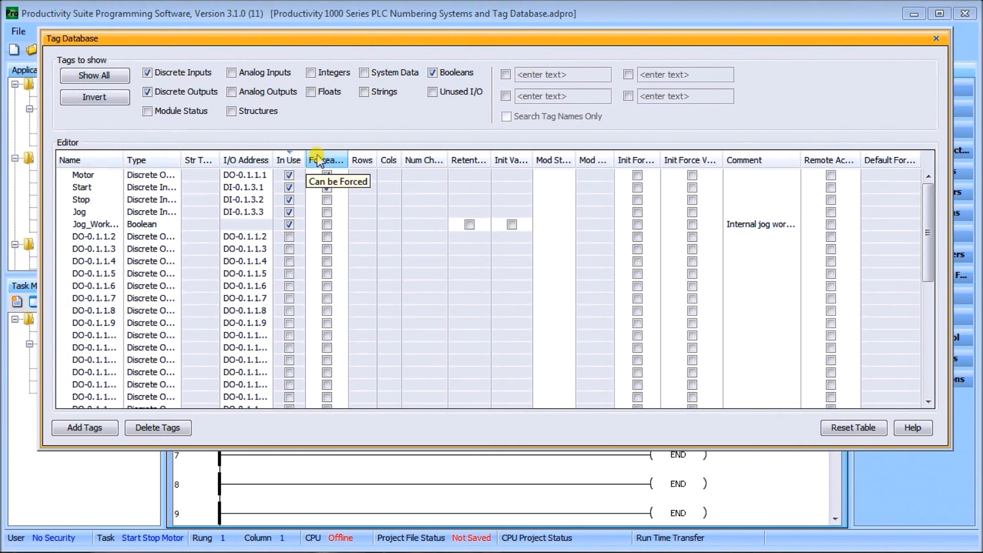
mouse_move(389, 159)
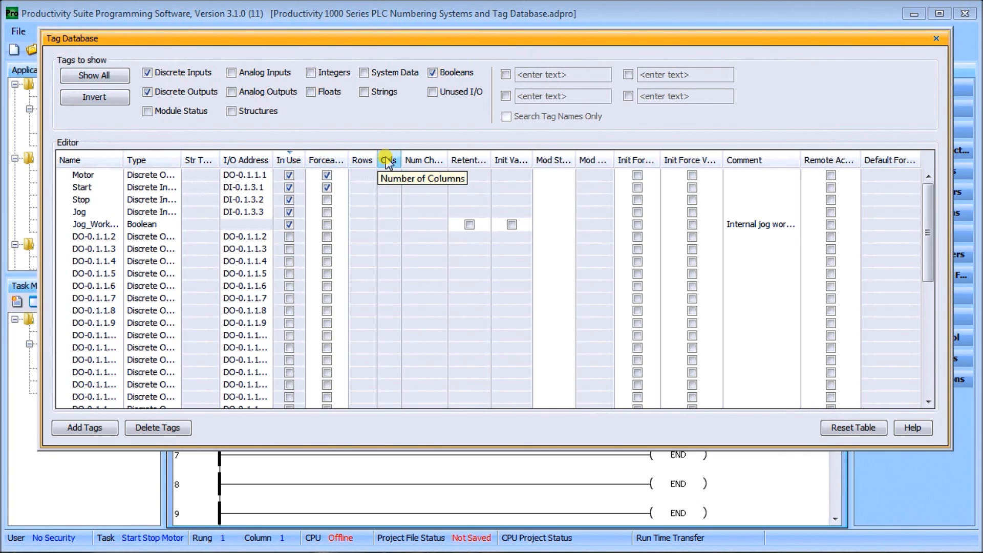
mouse_move(421, 165)
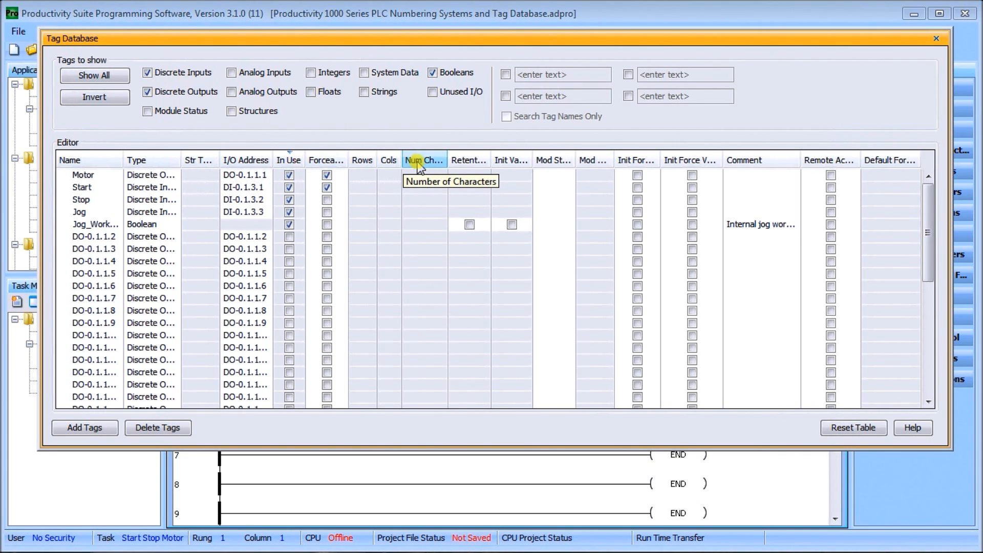
mouse_move(469, 160)
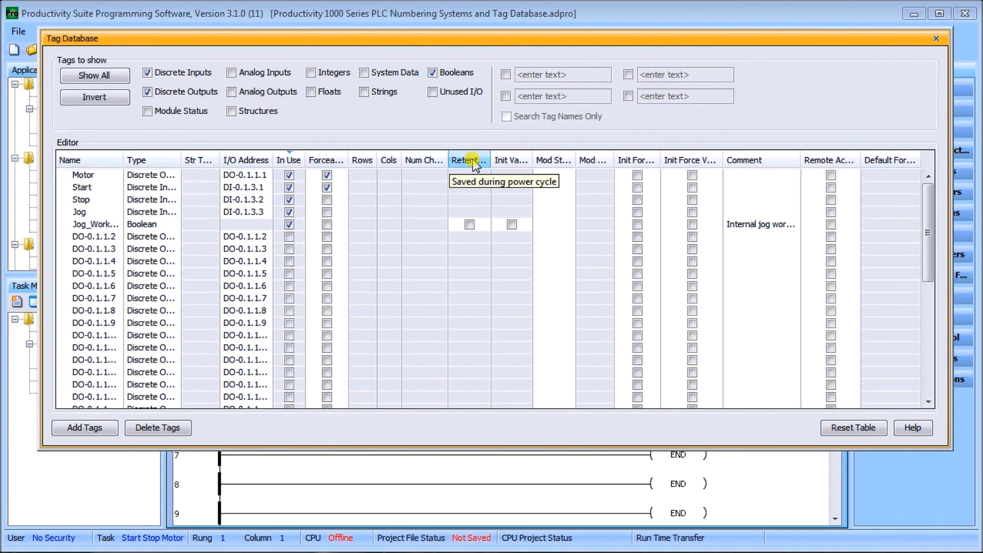
mouse_move(509, 165)
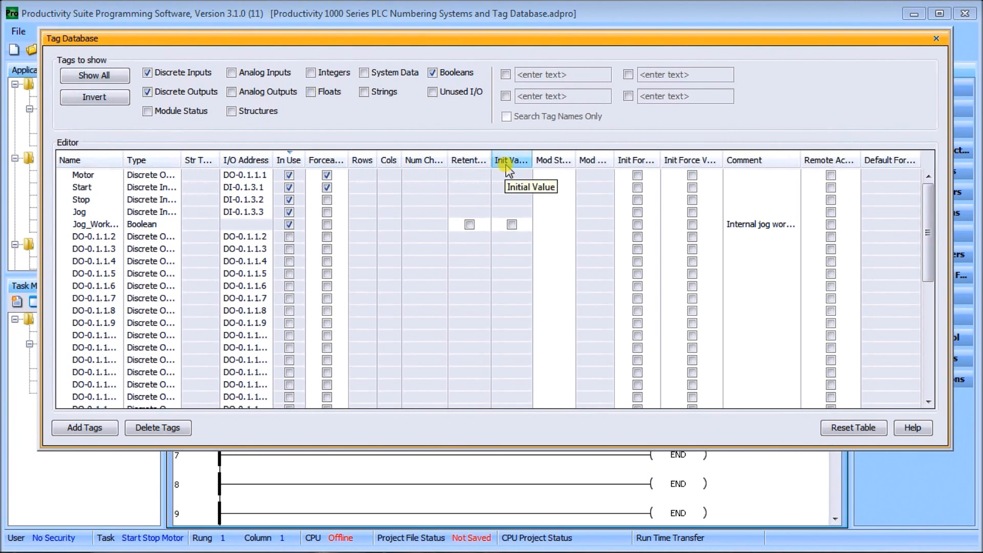
mouse_move(552, 160)
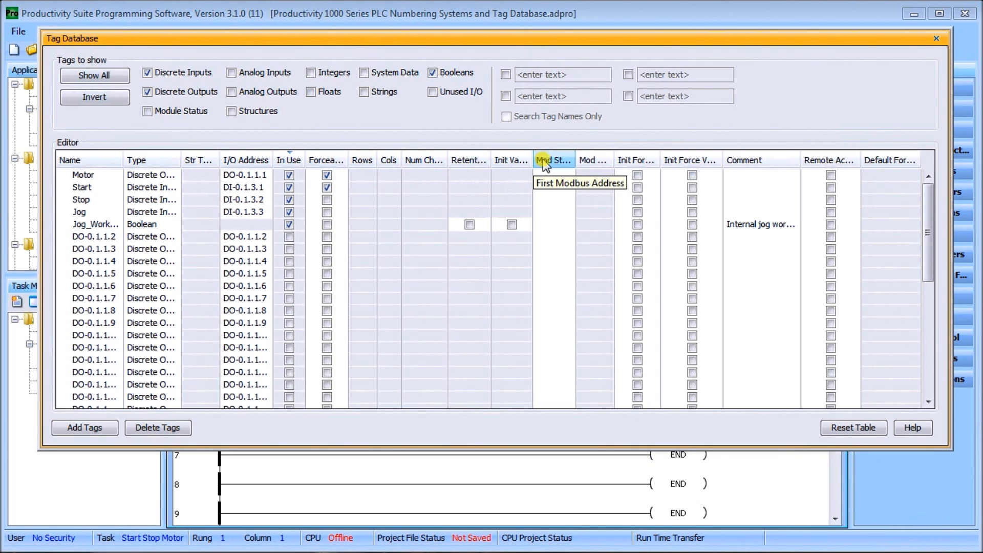
mouse_move(592, 159)
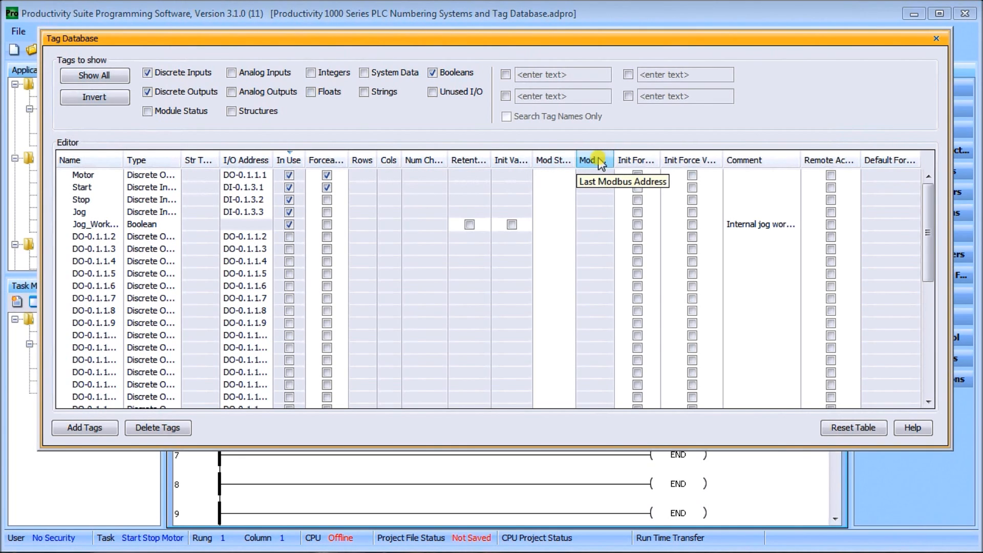
mouse_move(636, 160)
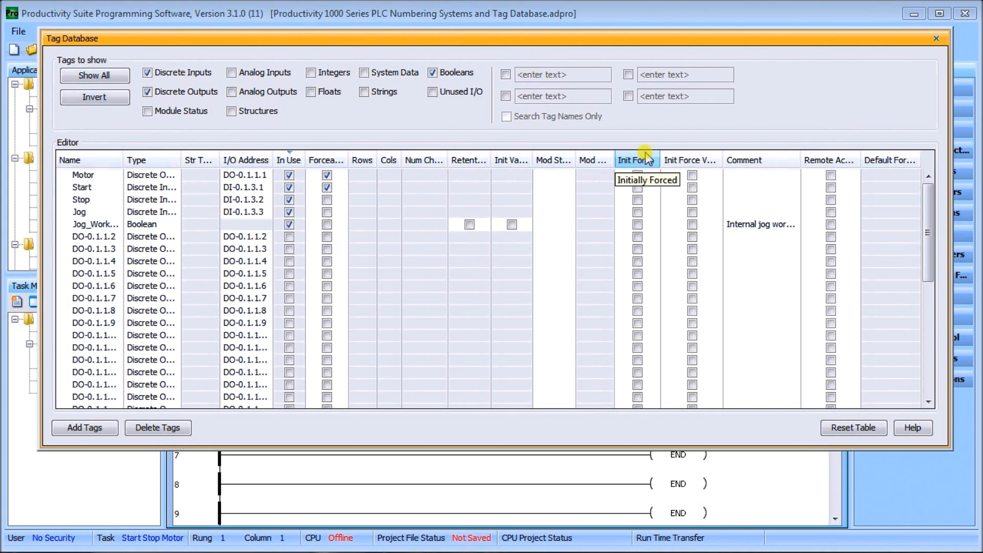
mouse_move(645, 161)
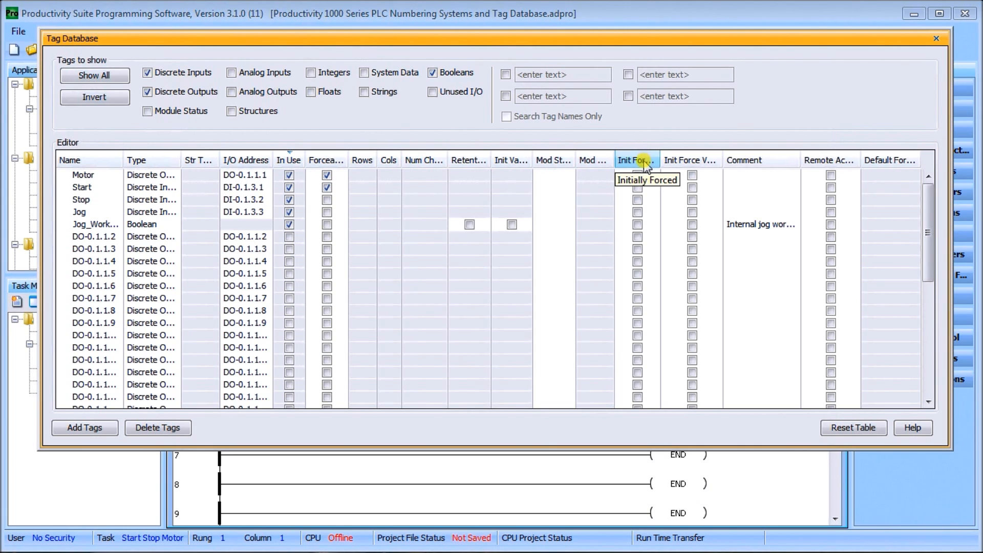
mouse_move(327, 159)
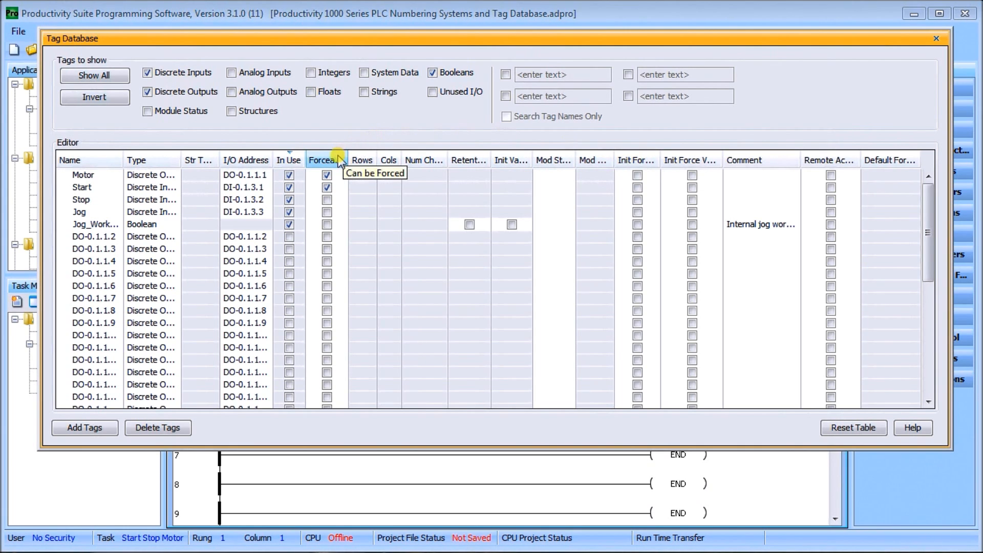
mouse_move(638, 159)
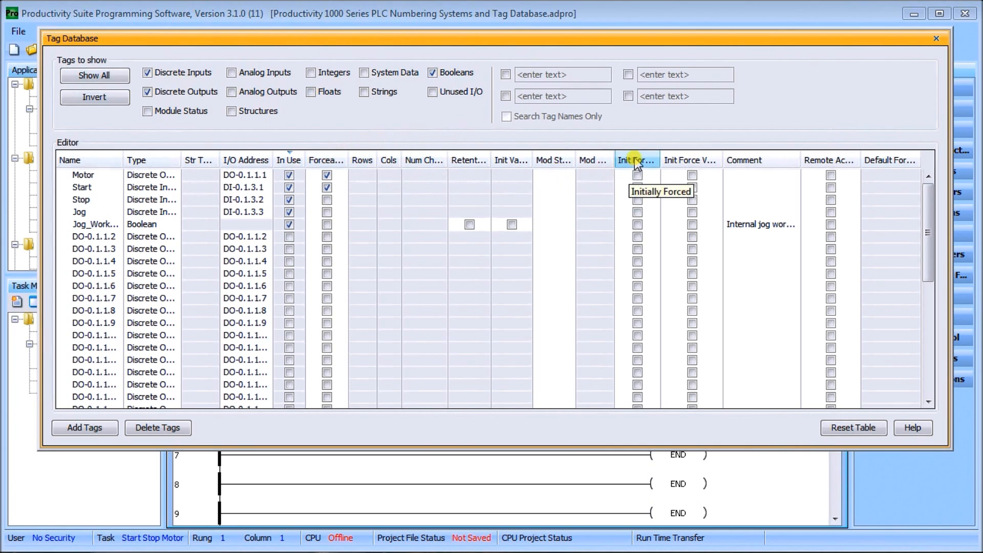
mouse_move(690, 160)
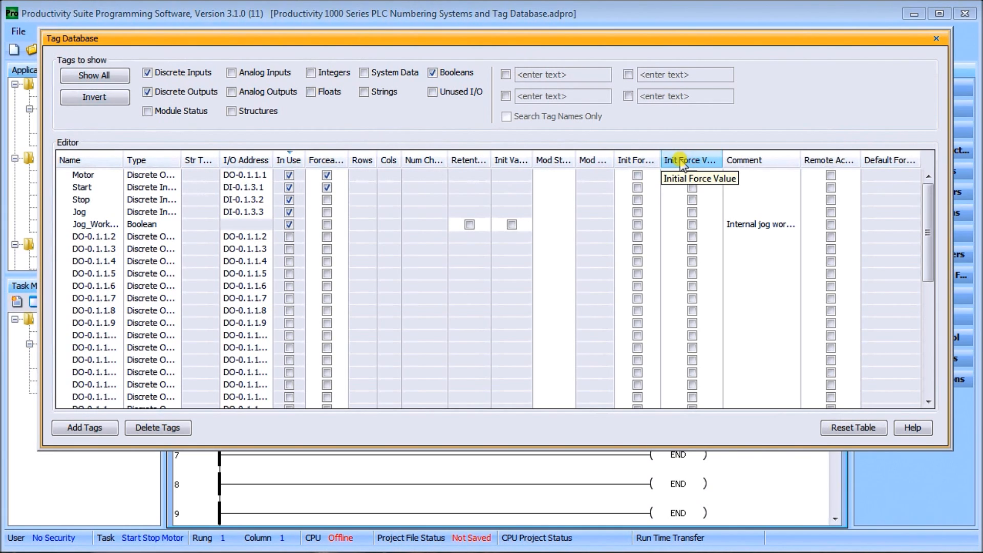
mouse_move(761, 160)
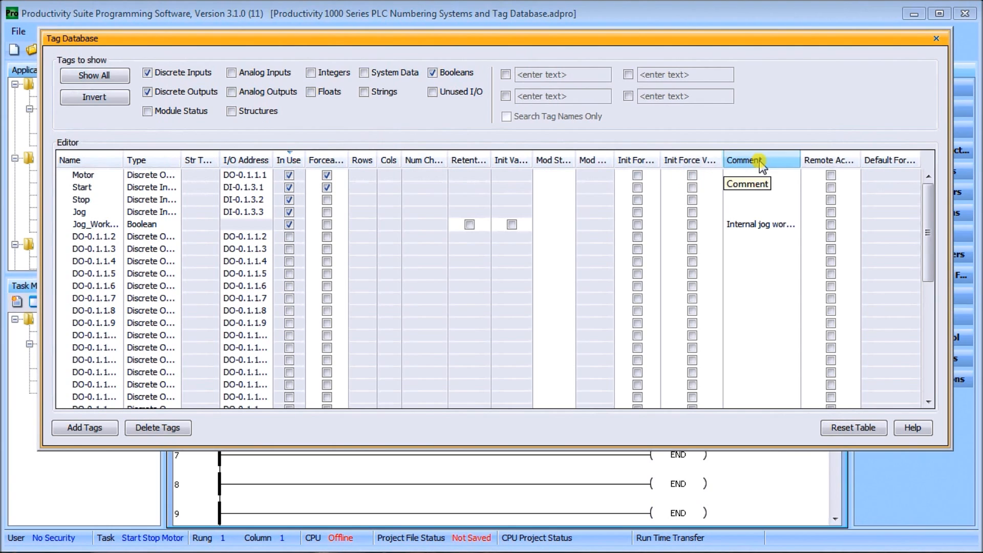
mouse_move(830, 163)
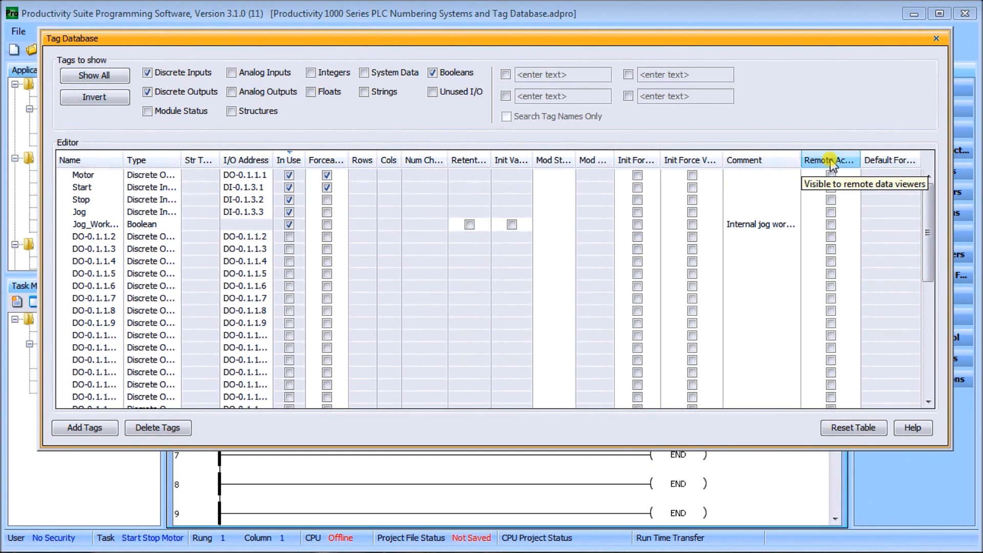
mouse_move(831, 163)
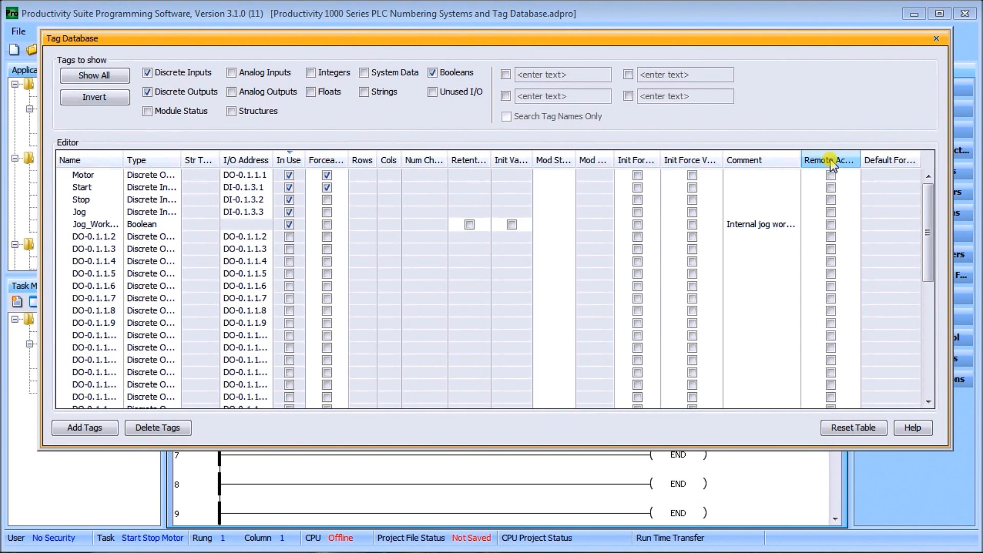
mouse_move(890, 160)
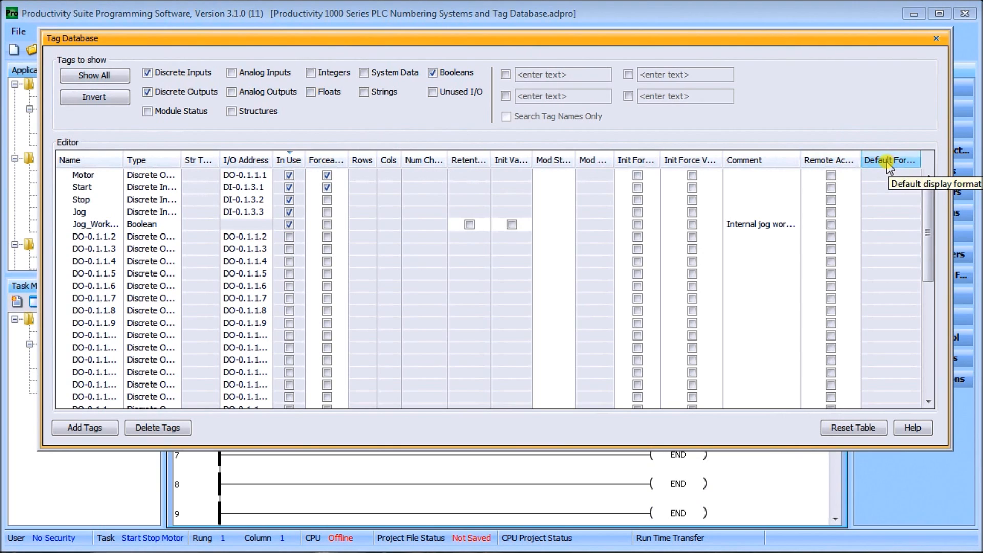
mouse_move(805, 258)
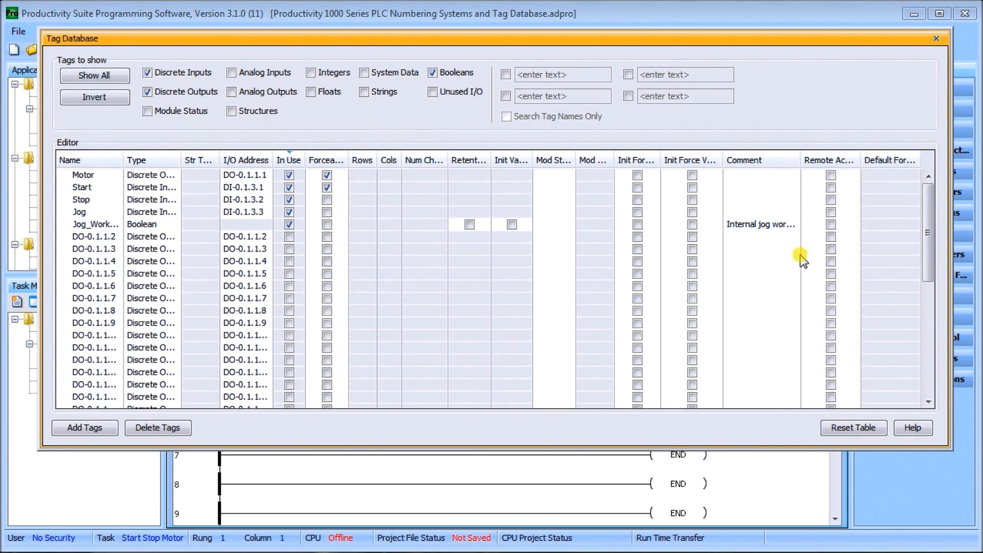
mouse_move(873, 179)
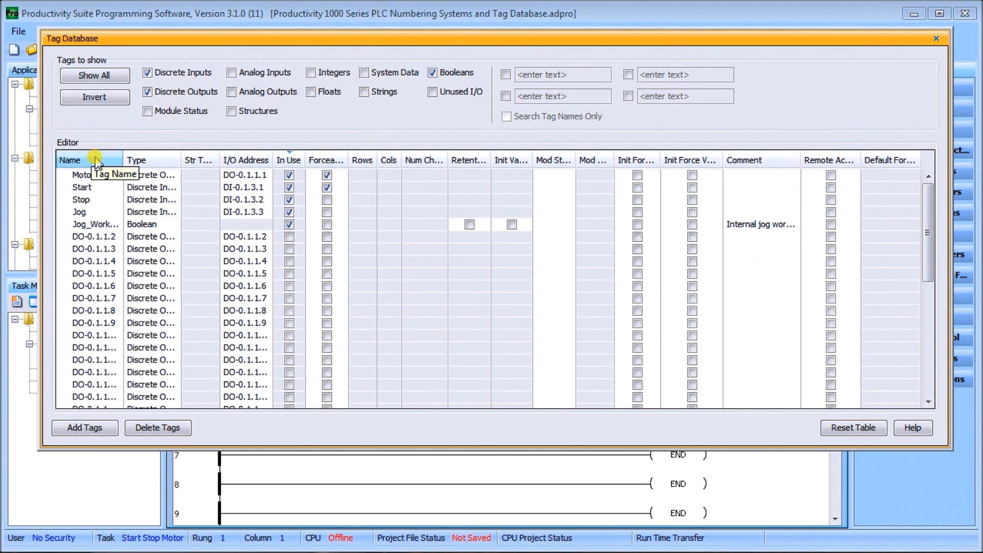
Right-click the Name column header in the Tag Database to show column options.
right_click(70, 160)
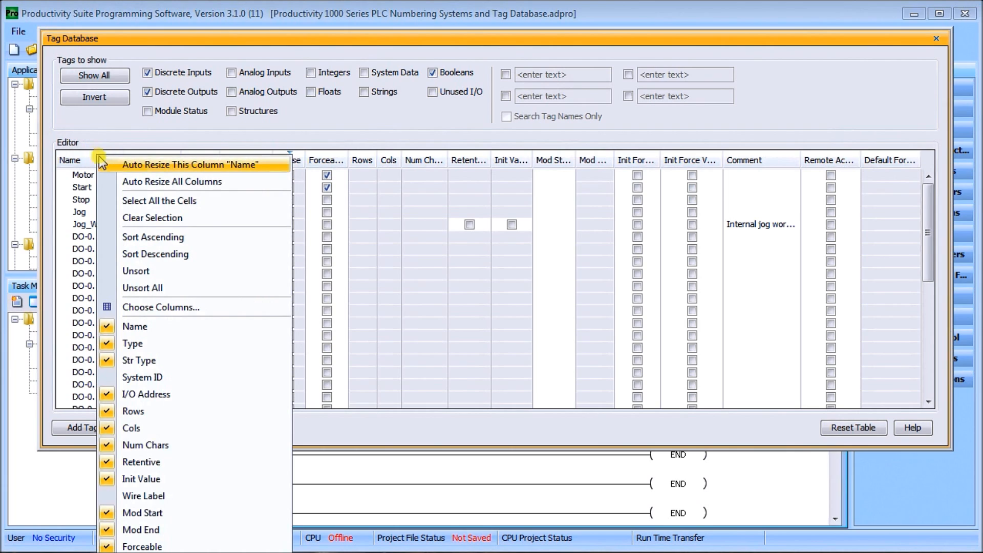
mouse_move(114, 170)
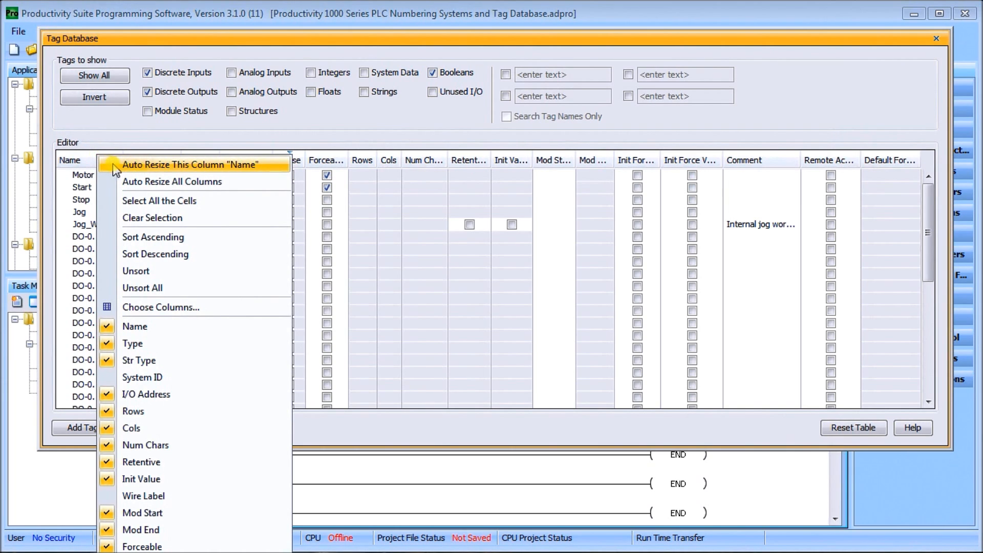
mouse_move(149, 168)
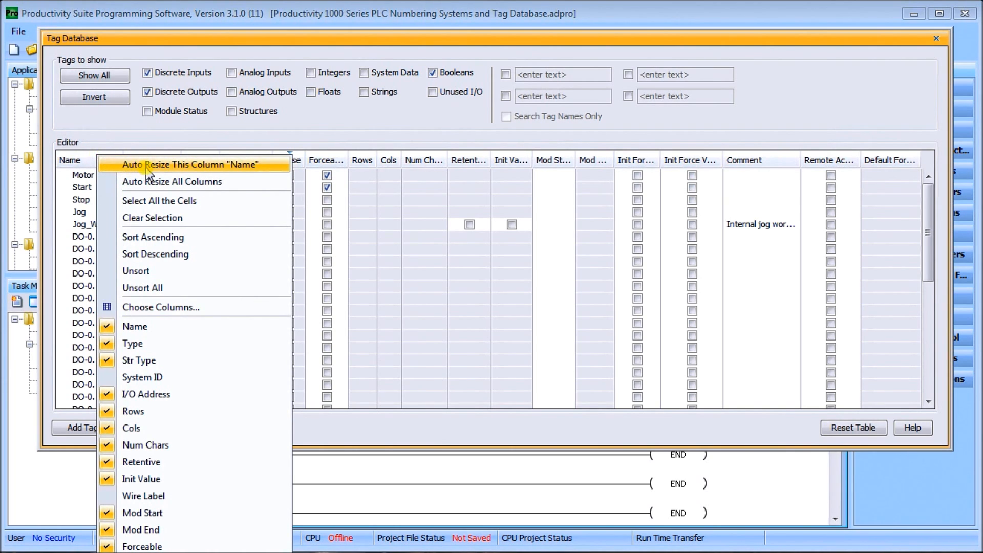
mouse_move(177, 181)
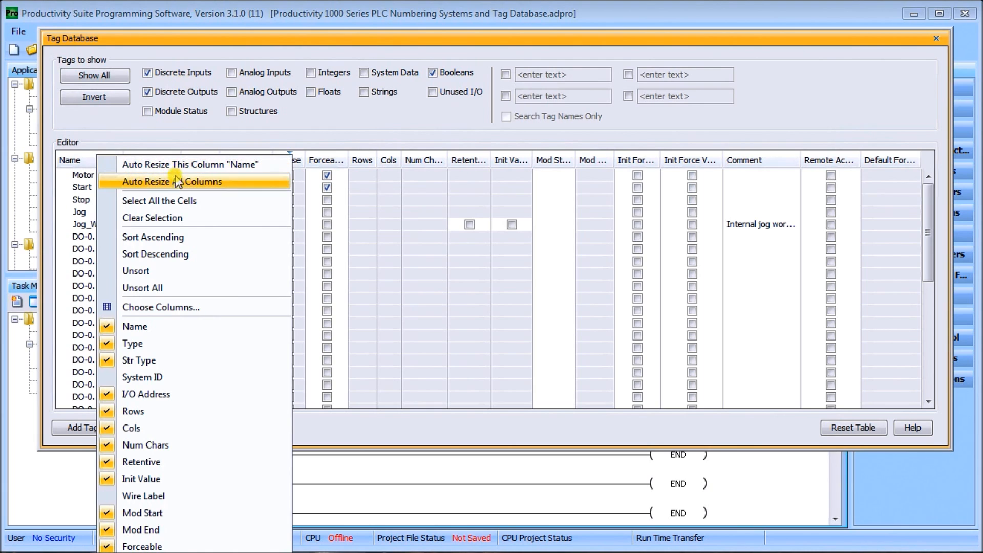
mouse_move(178, 188)
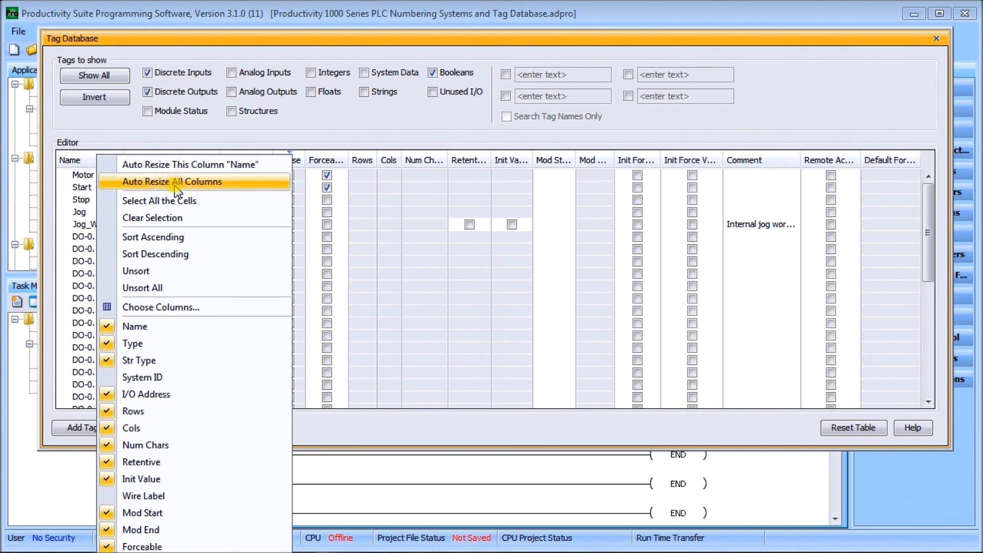
mouse_move(216, 195)
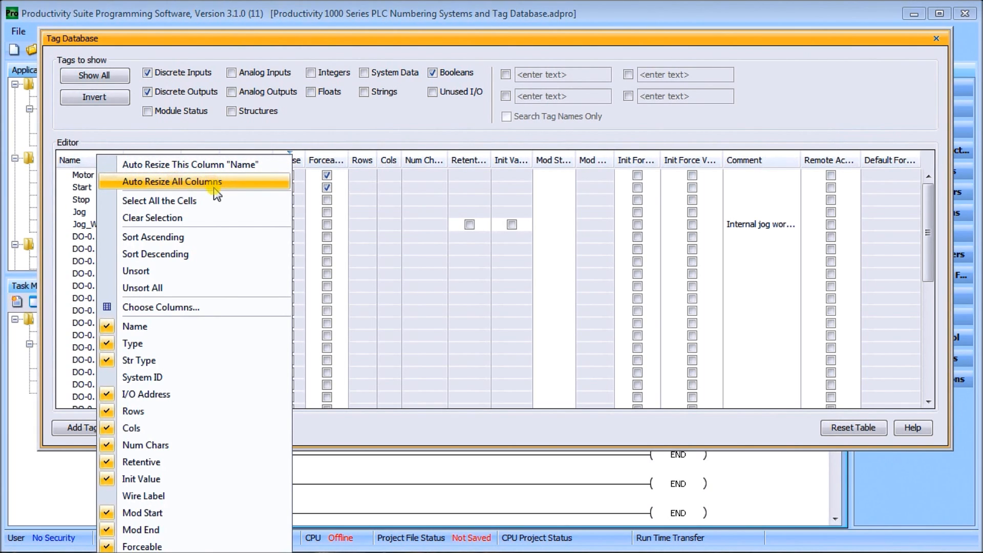
mouse_move(220, 185)
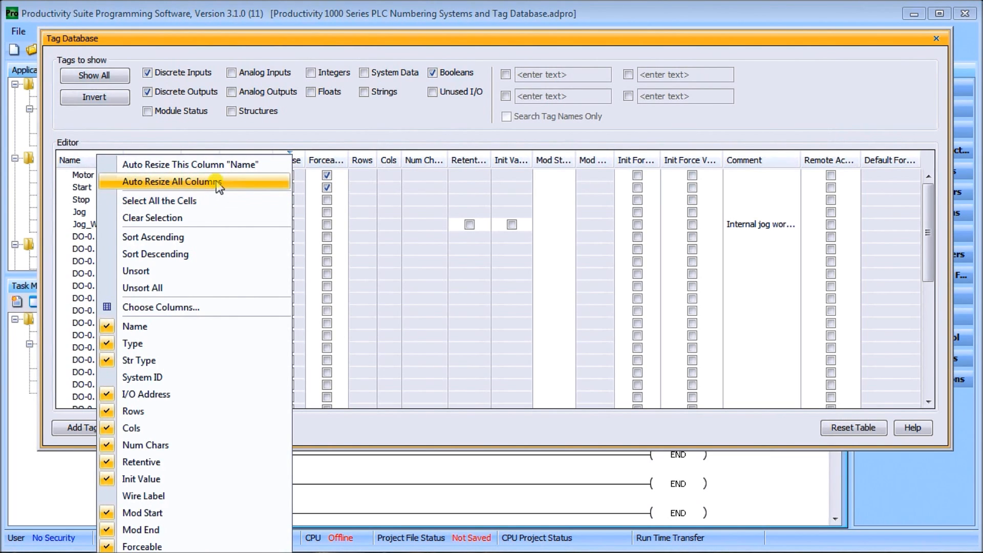
mouse_move(220, 201)
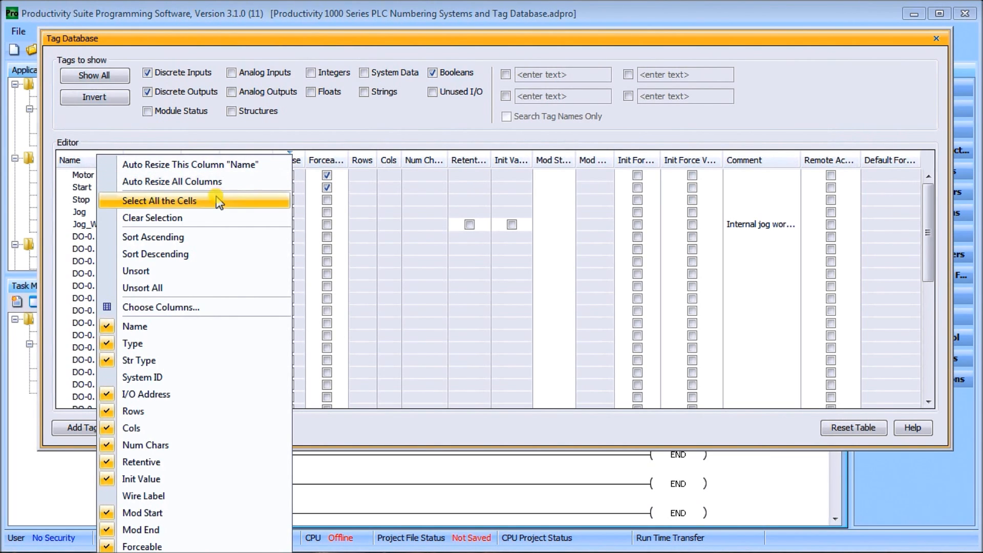
mouse_move(220, 237)
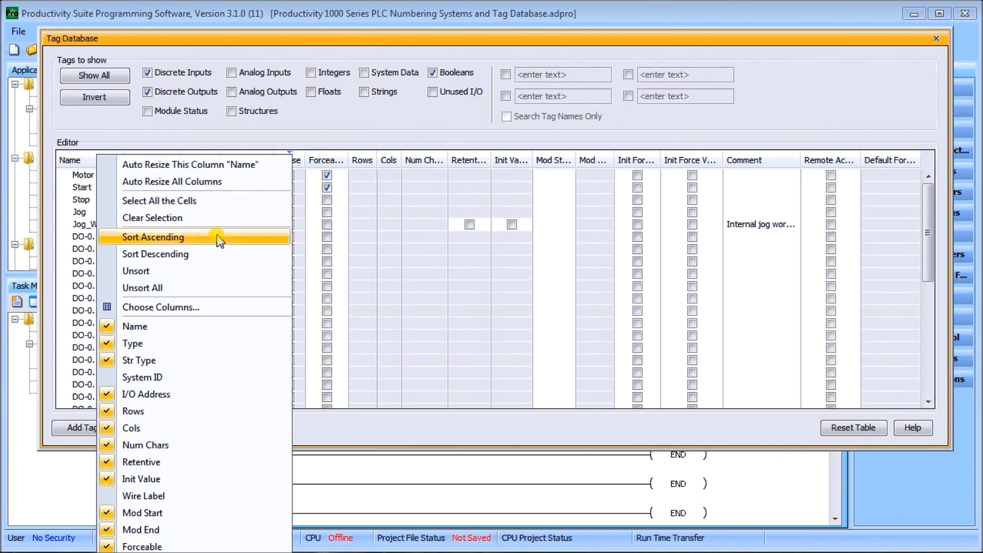
mouse_move(216, 271)
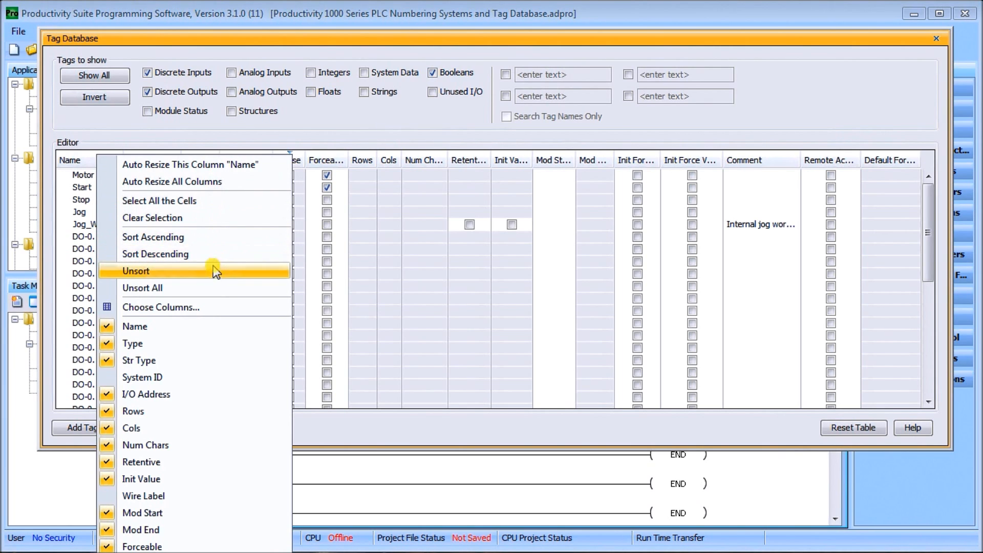
mouse_move(215, 307)
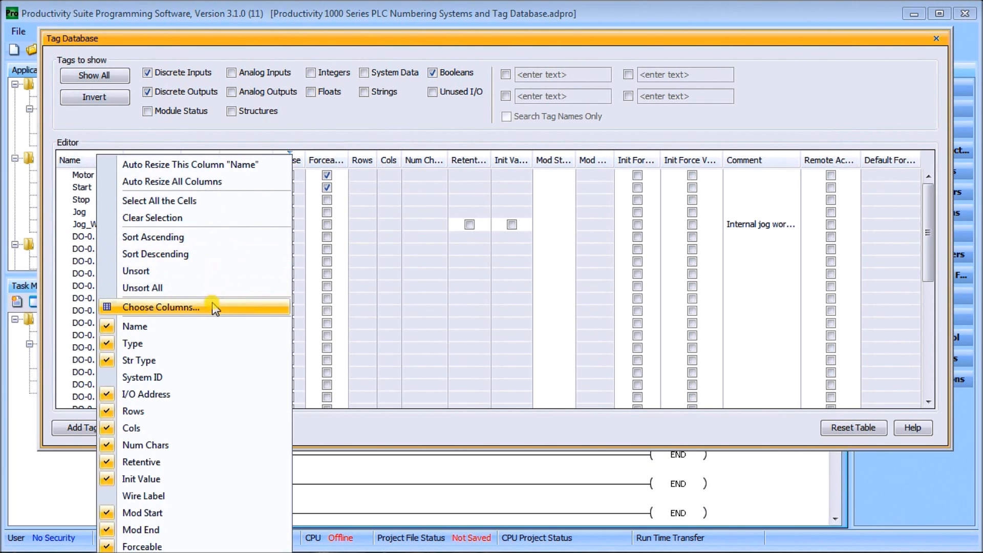
mouse_move(215, 317)
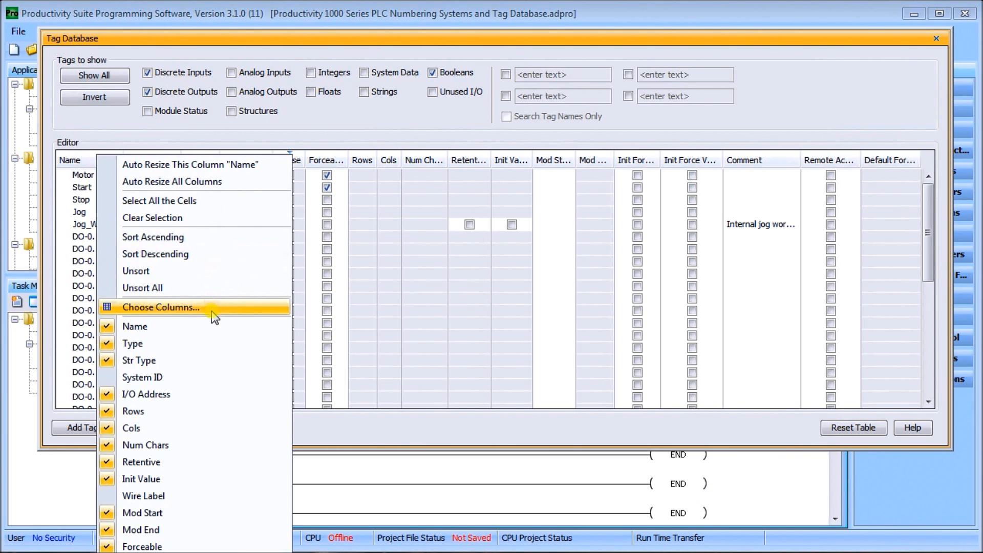
Hide the Remote Access, Default Format, Mod Start, Mod End, Rows and Cols columns.
click(160, 307)
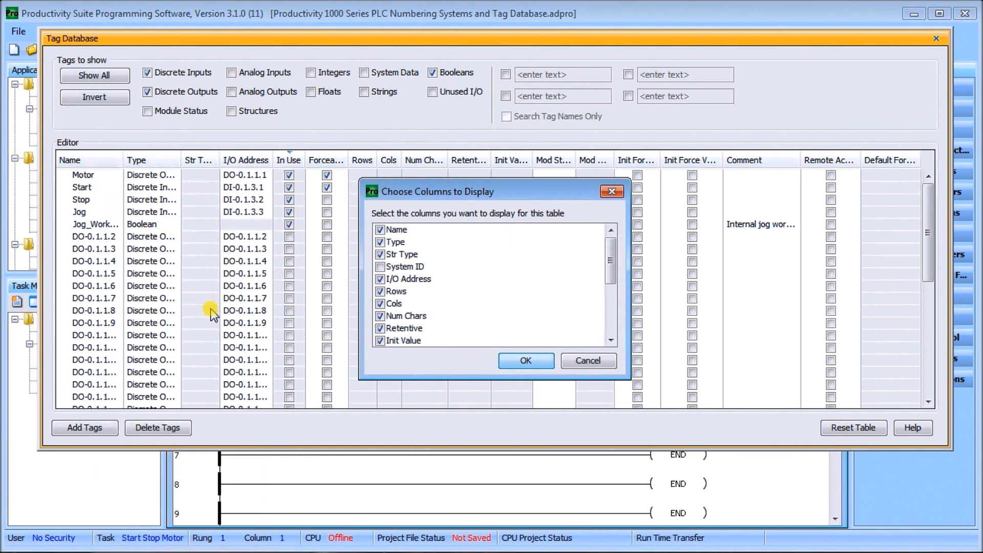
mouse_move(532, 193)
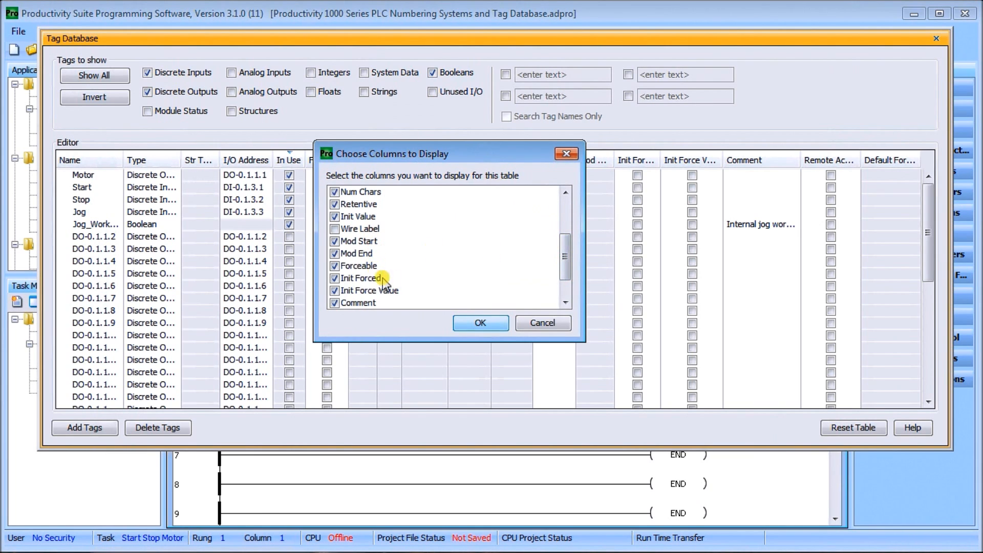
scroll(down, 3)
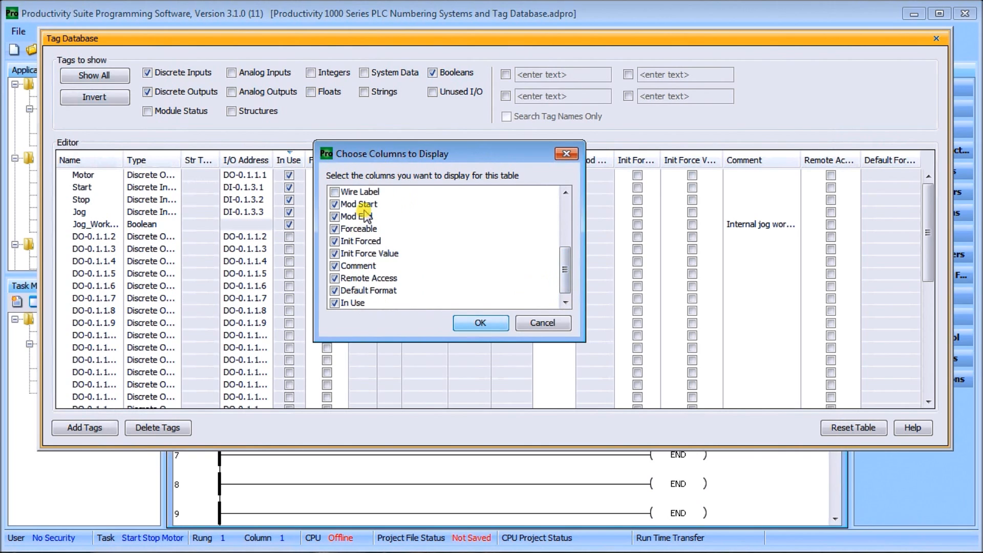
mouse_move(399, 293)
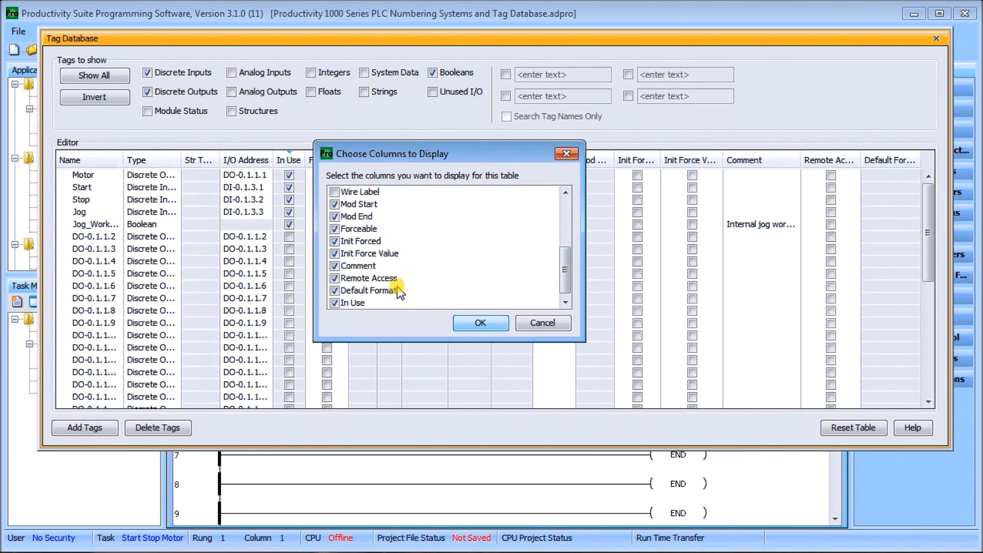
click(335, 278)
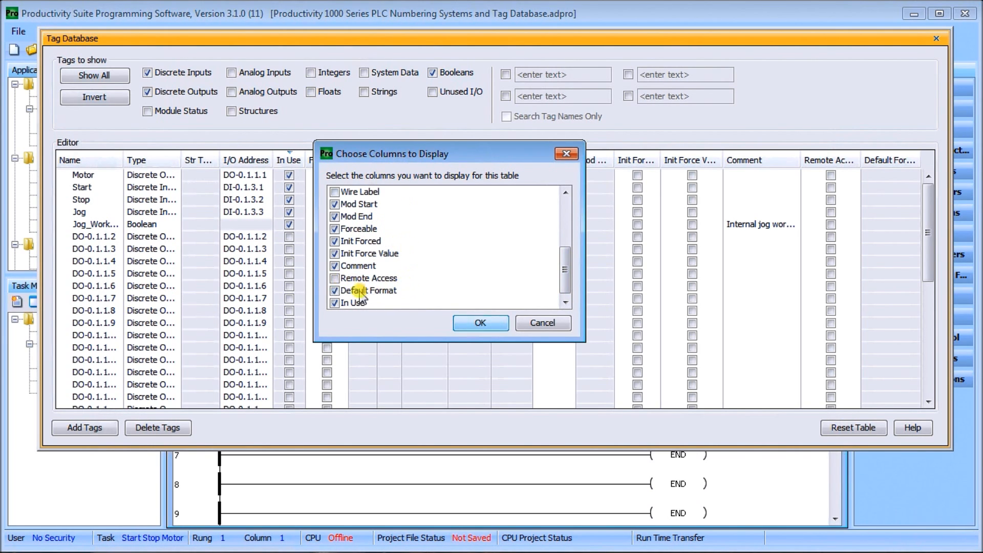
click(335, 291)
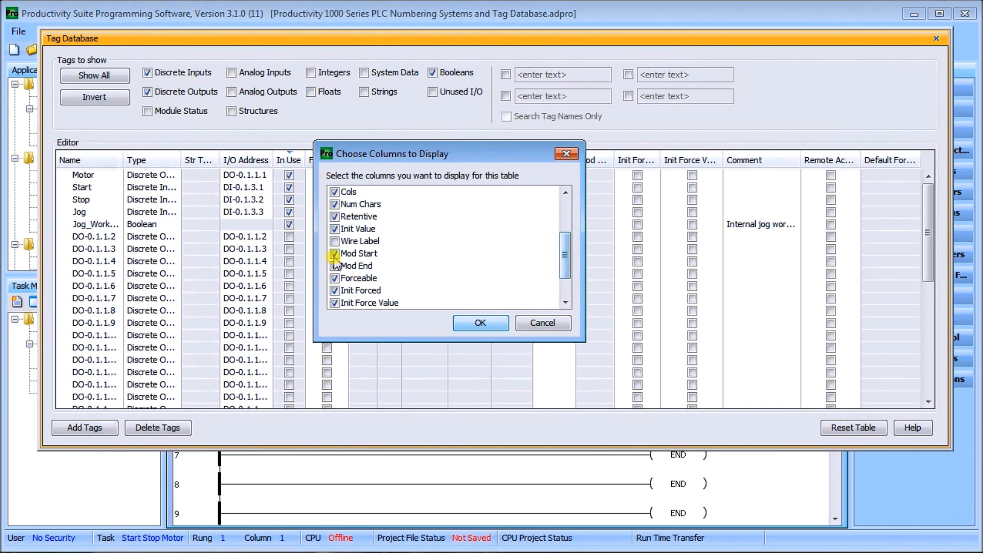
click(358, 254)
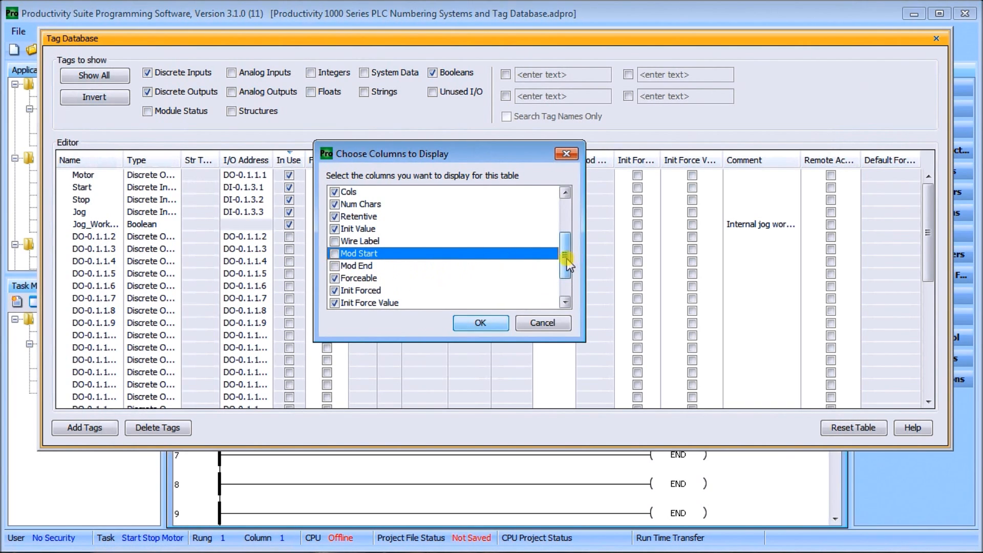
scroll(up, 3)
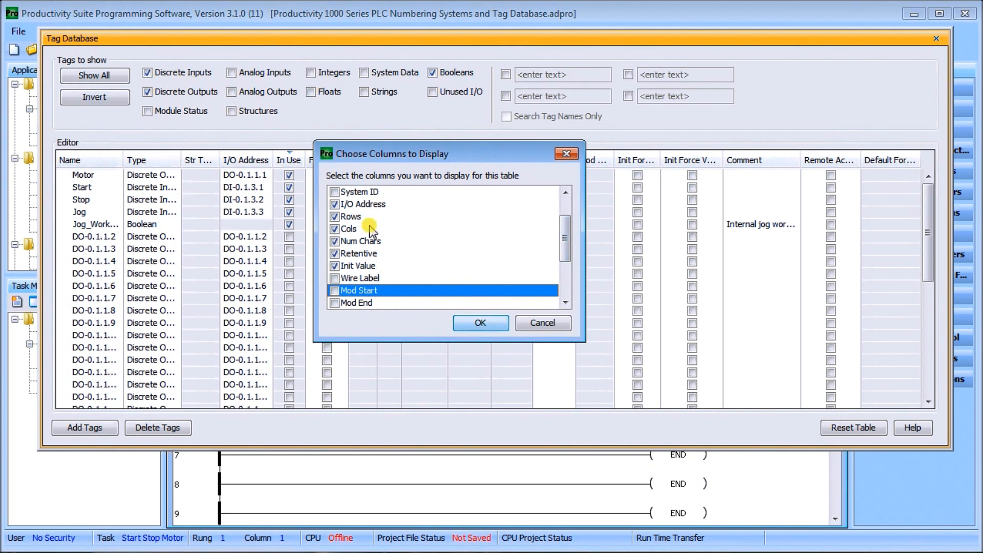
click(335, 216)
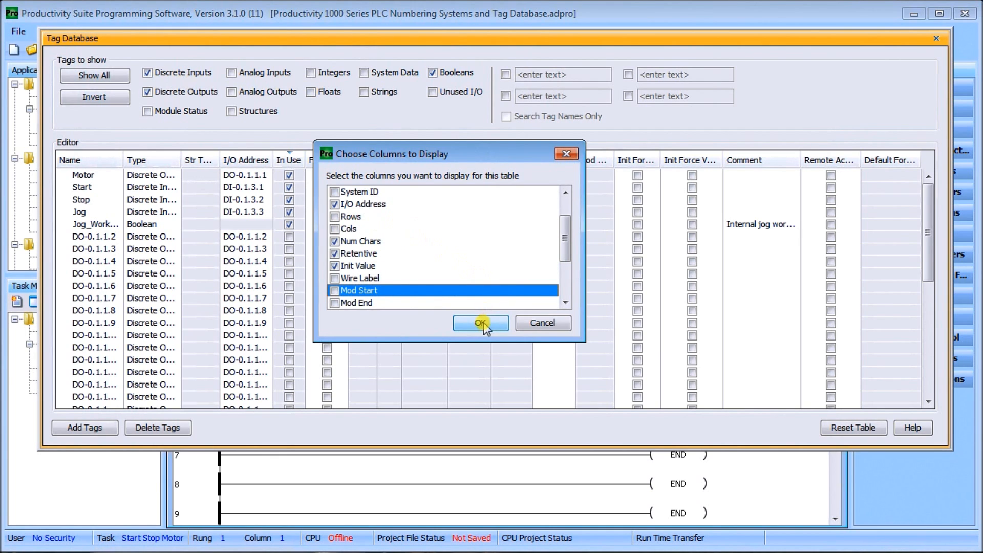
click(481, 323)
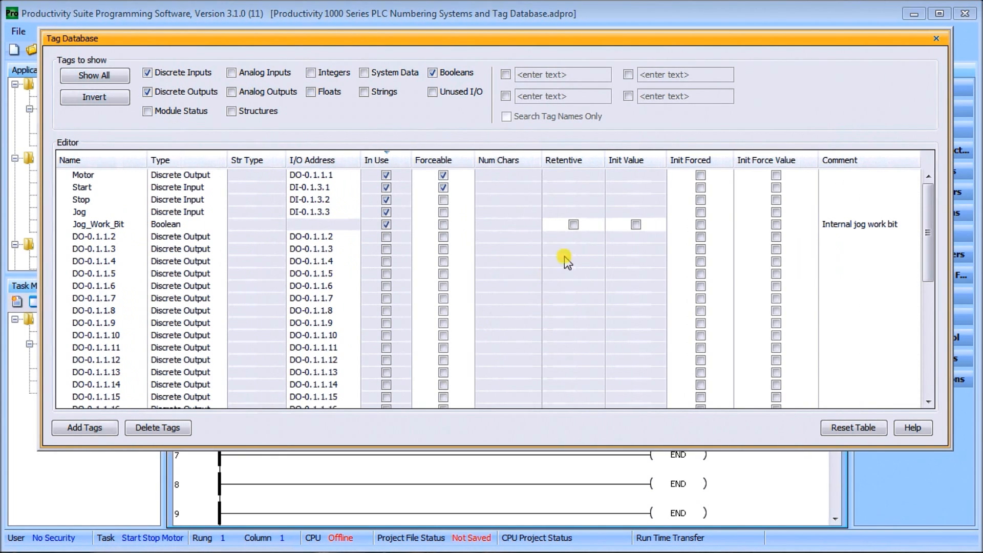
mouse_move(285, 204)
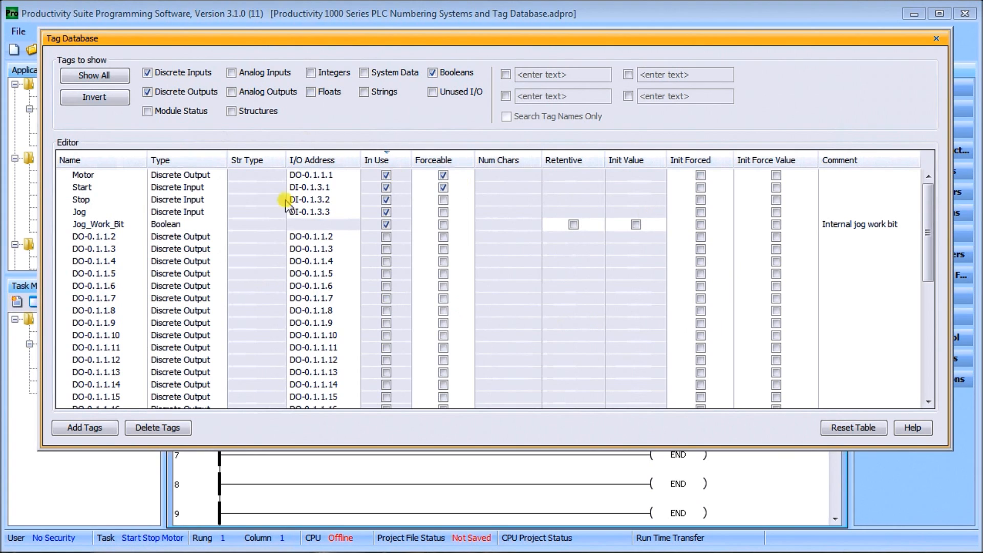
mouse_move(751, 218)
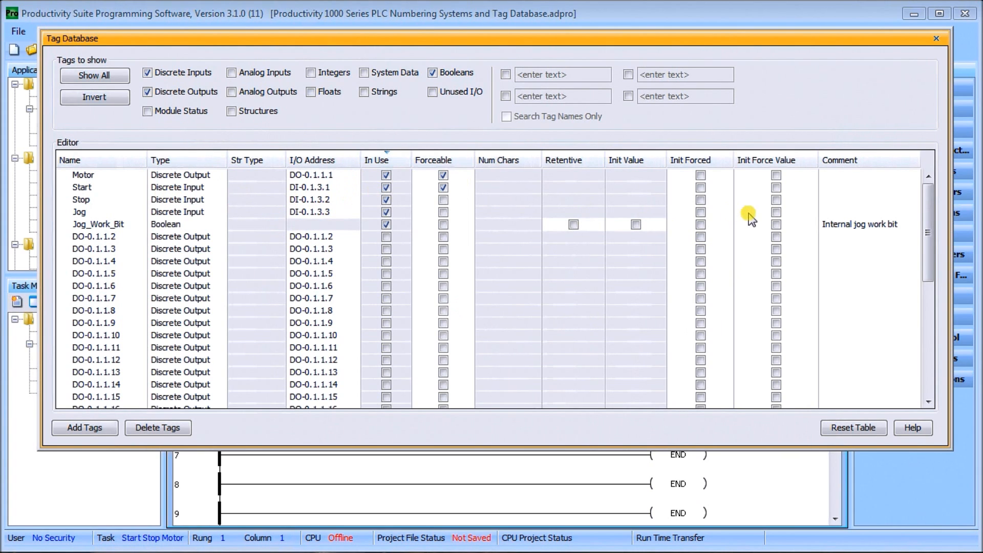
mouse_move(511, 281)
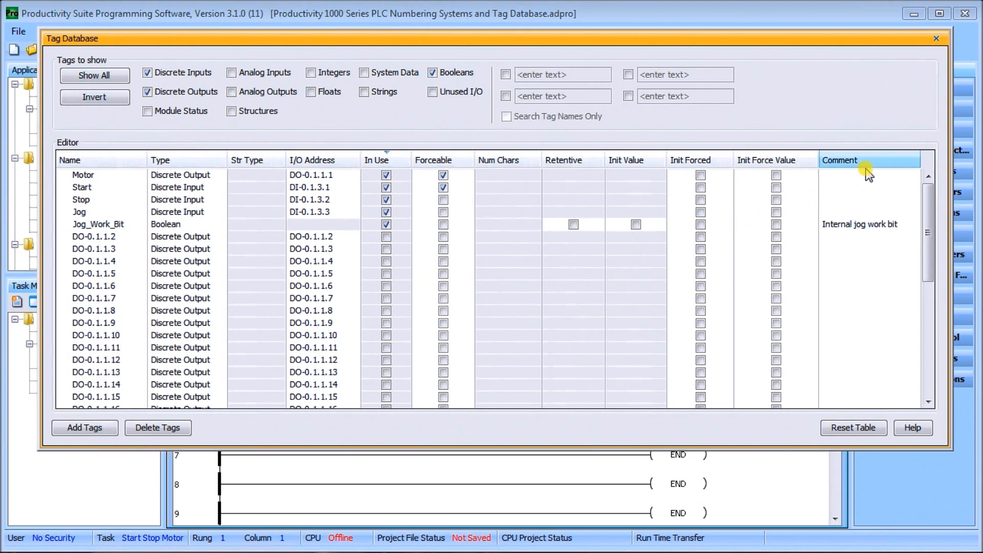
mouse_move(866, 169)
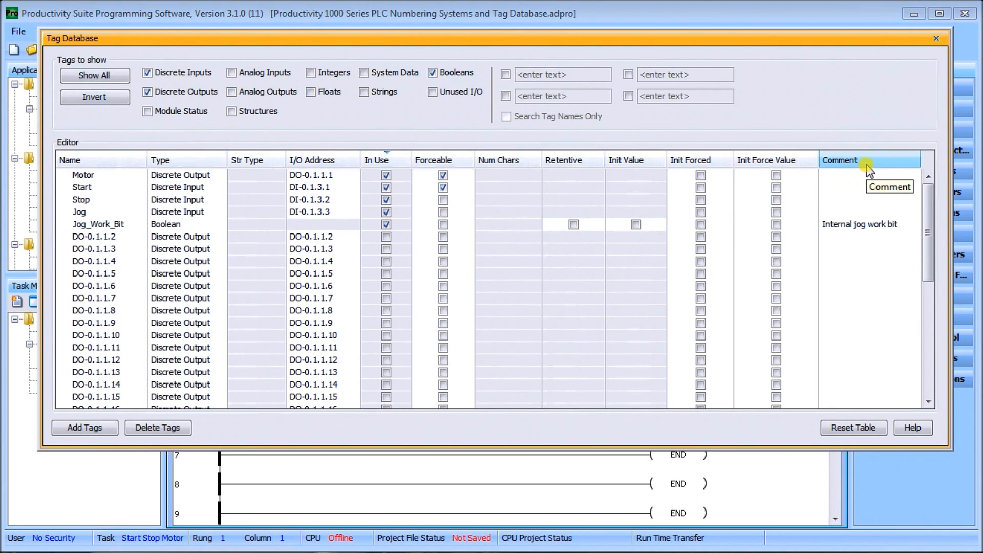
mouse_move(875, 162)
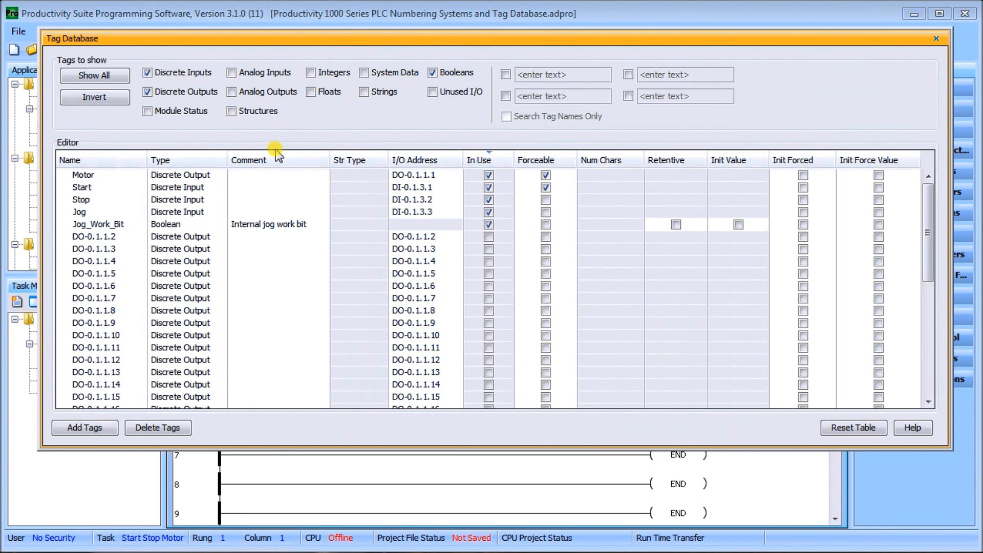
mouse_move(260, 182)
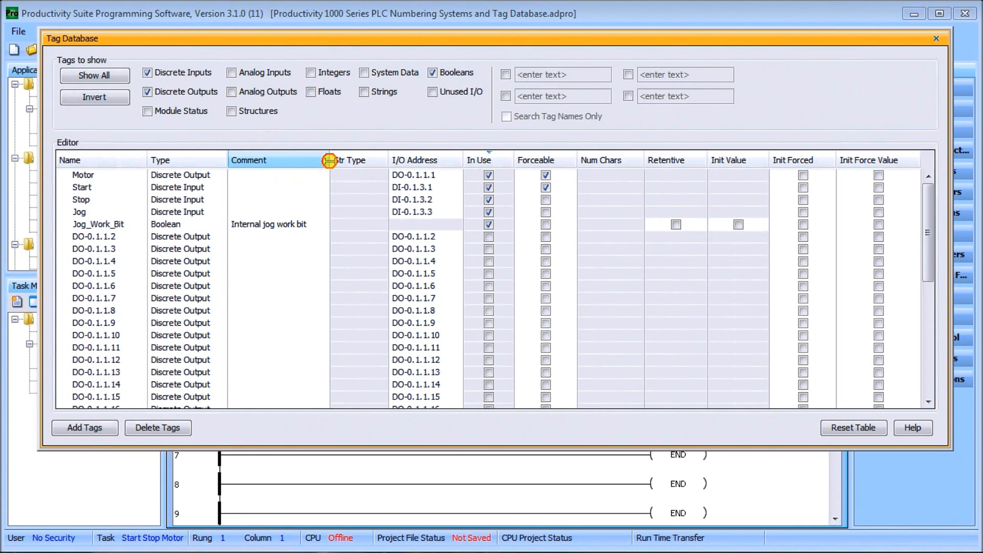
Narrow the Comment column beside Type and show tags of every type with Show All.
drag(328, 160, 281, 159)
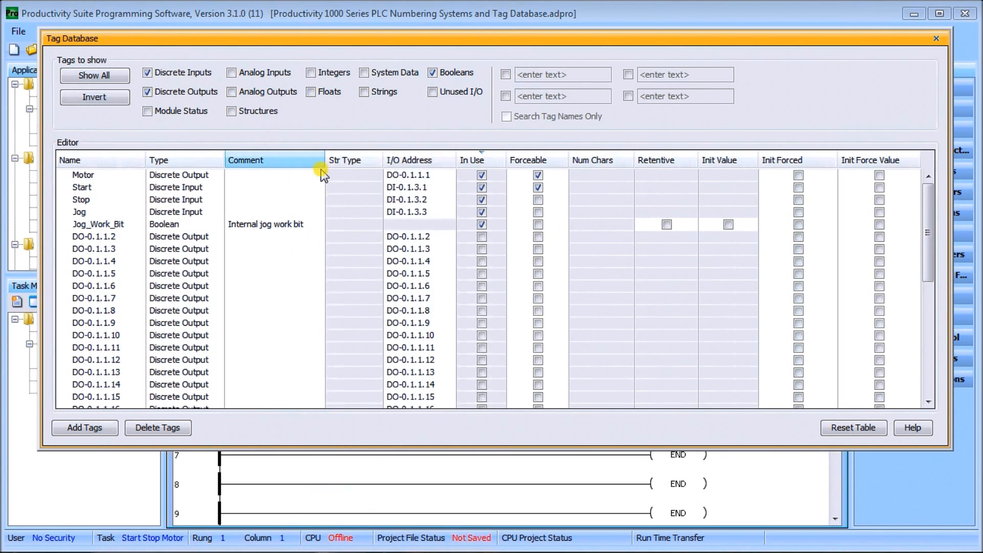
mouse_move(322, 175)
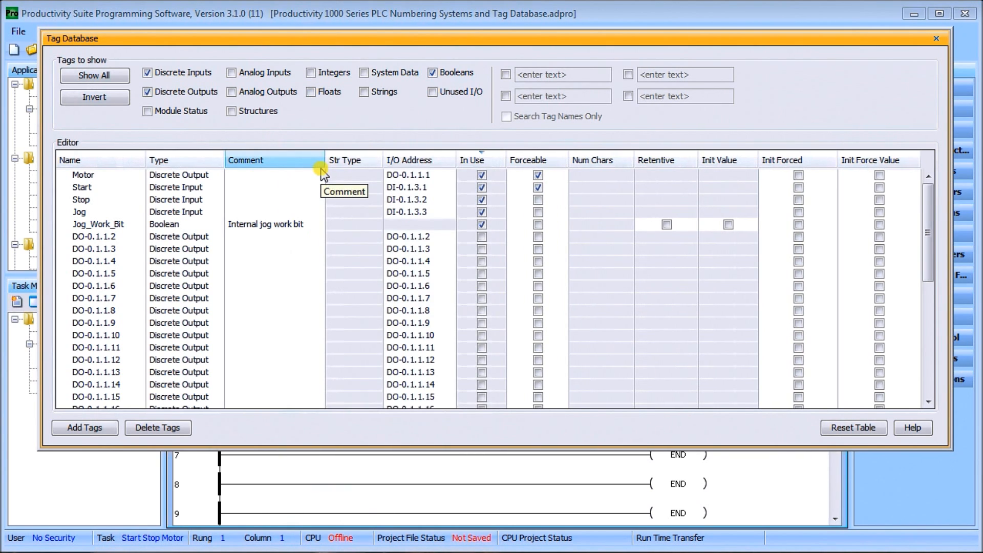
mouse_move(295, 195)
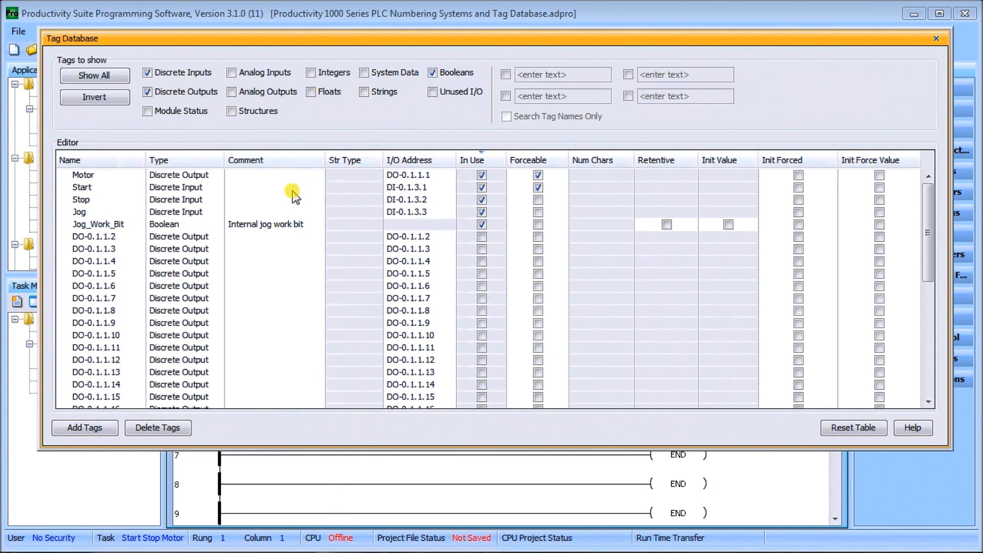
mouse_move(61, 62)
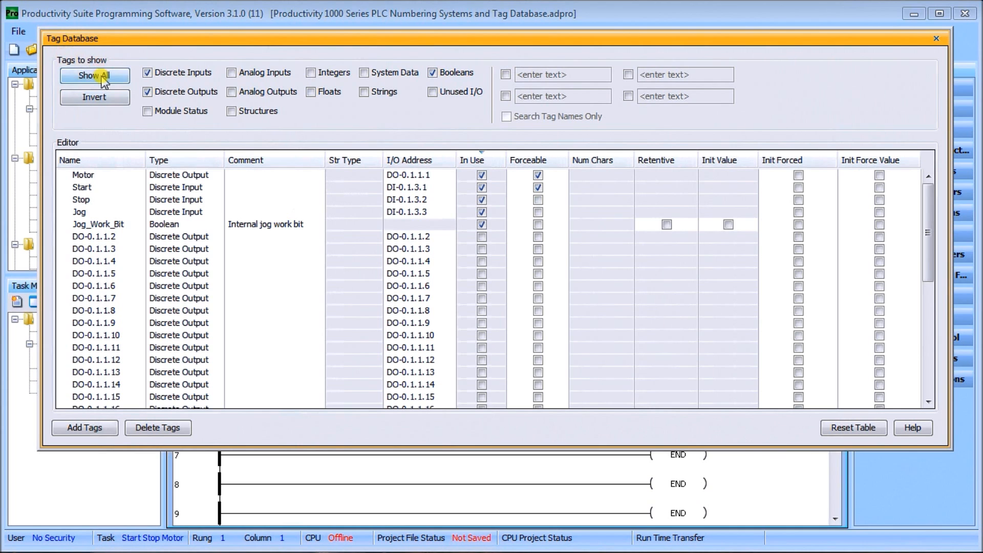
click(95, 75)
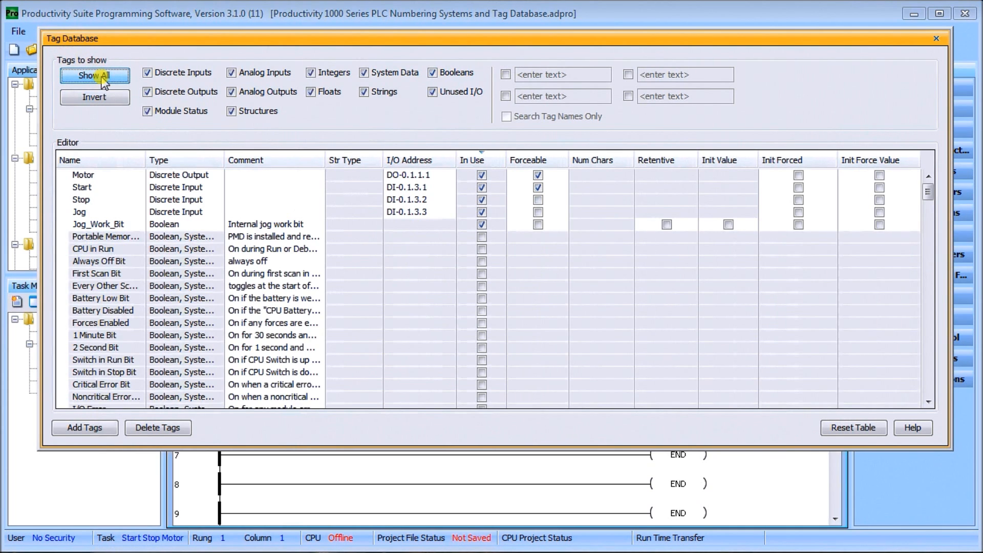
mouse_move(95, 98)
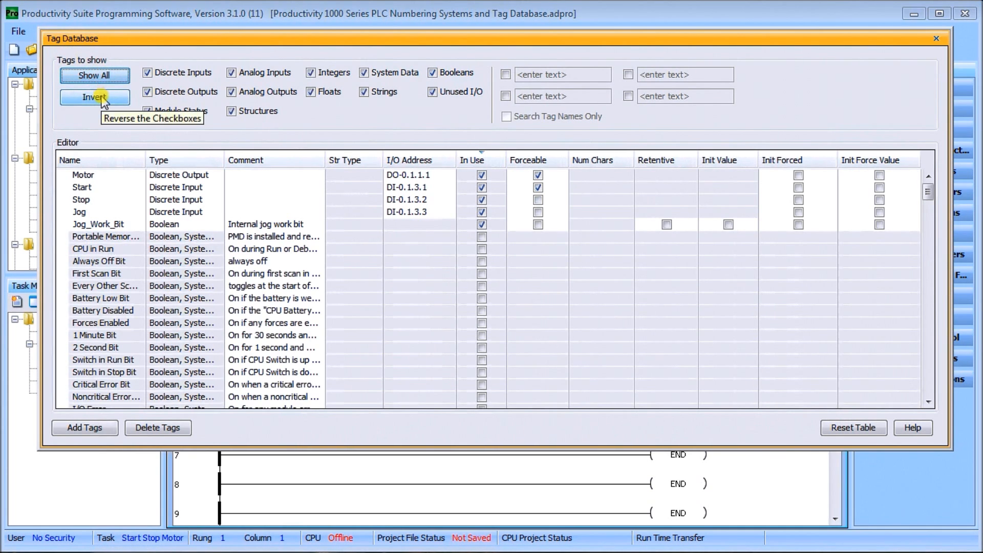
Invert the filters, then enable only Discrete Inputs, Discrete Outputs and Booleans.
click(95, 98)
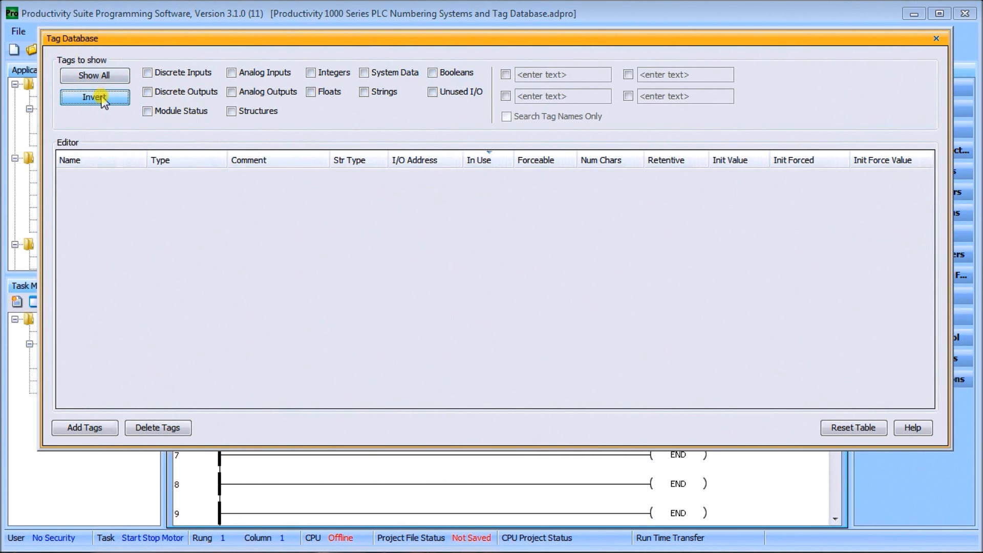
mouse_move(113, 126)
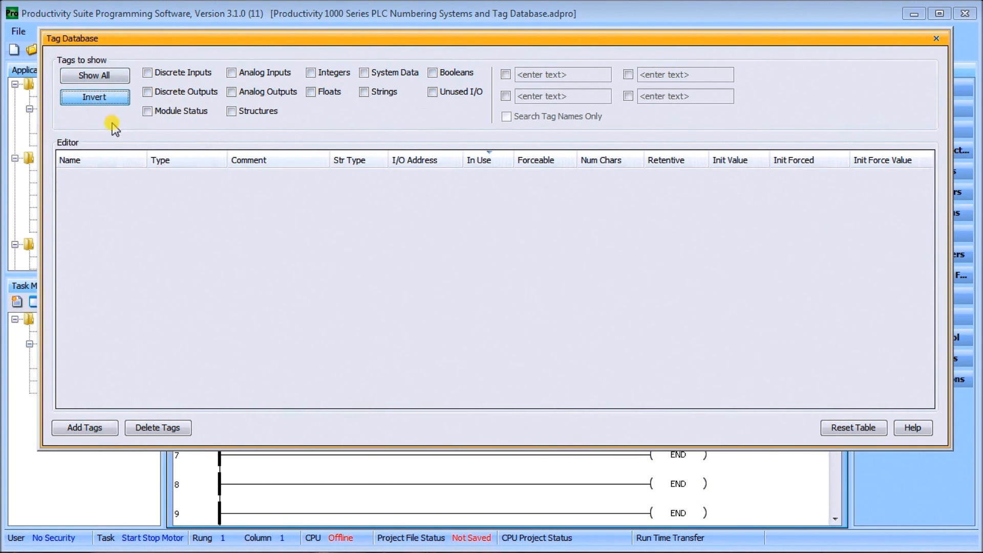
mouse_move(148, 74)
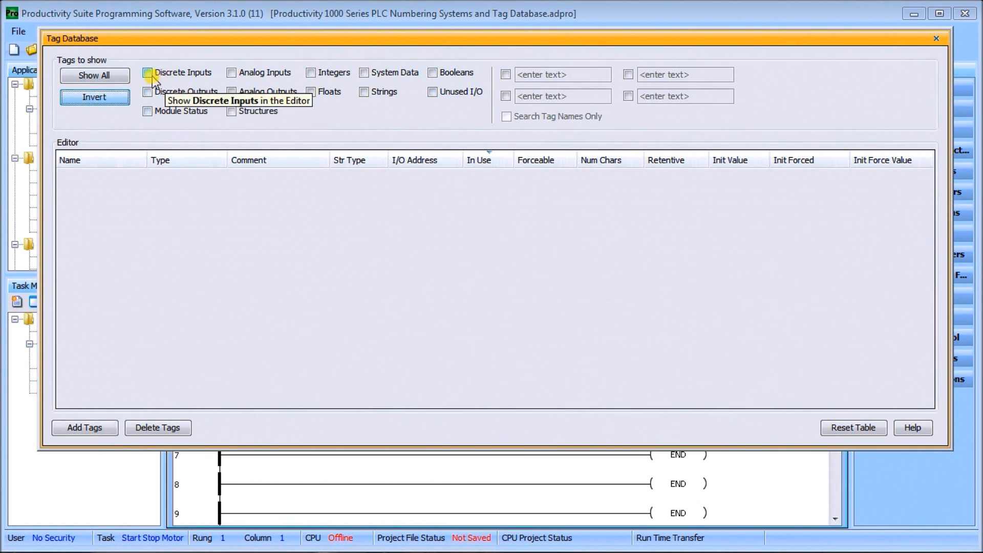
click(148, 72)
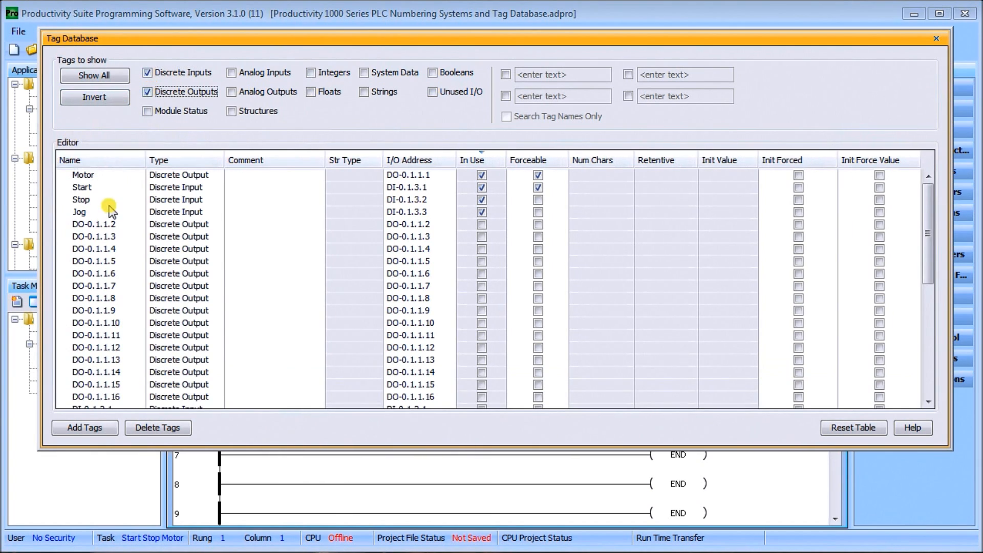
mouse_move(162, 74)
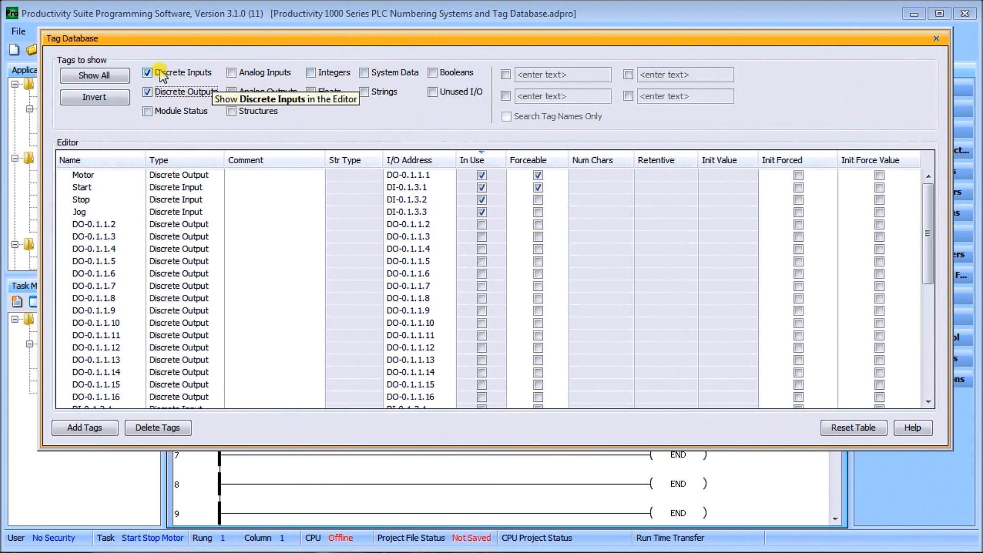
click(432, 72)
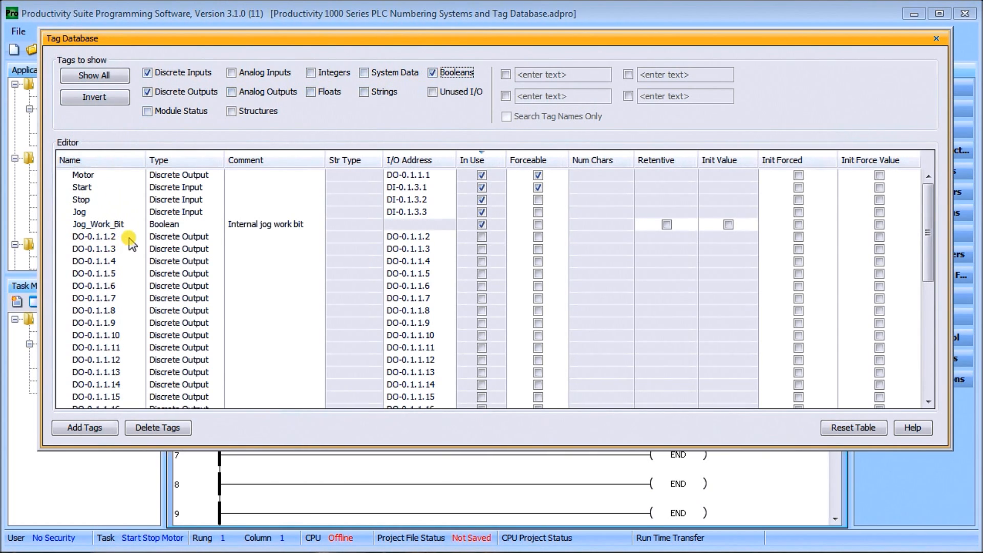
mouse_move(312, 95)
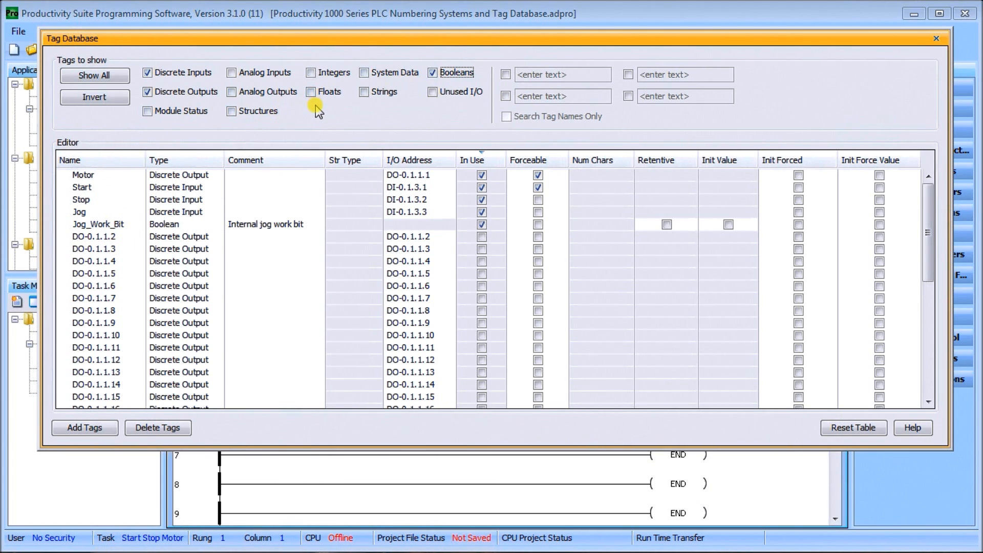
mouse_move(303, 126)
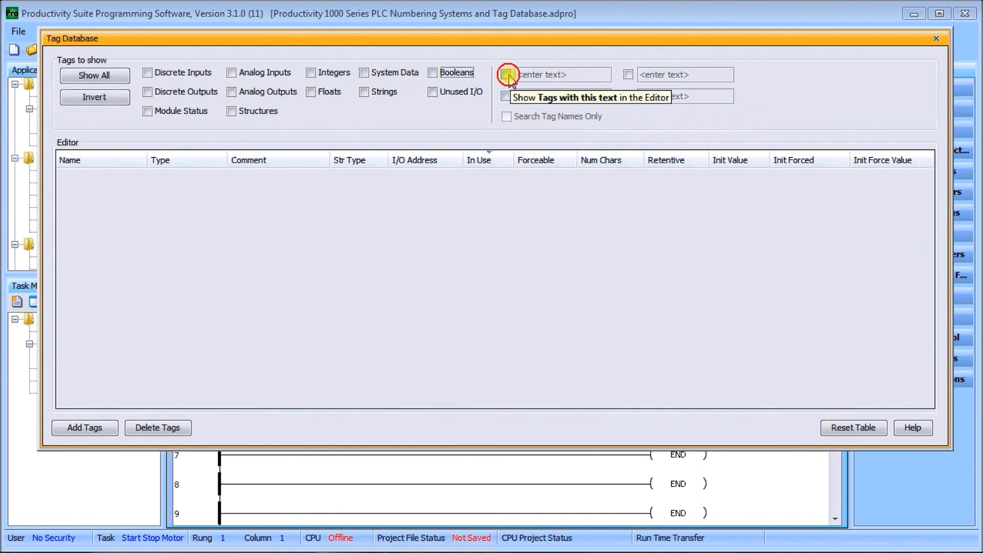
Enable the text filter and search for 'jog' to list Jog and Jog_Work_Bit.
click(506, 73)
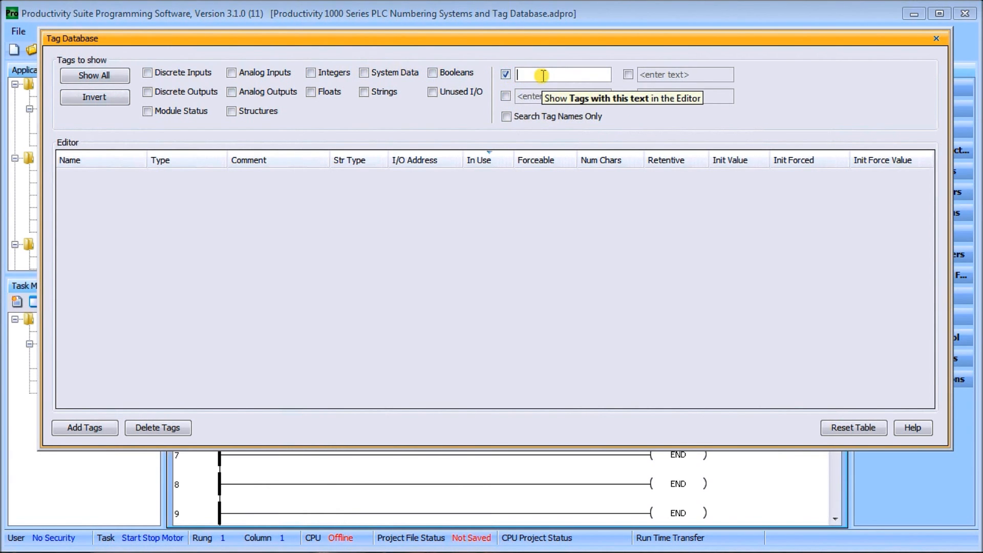
text(jog)
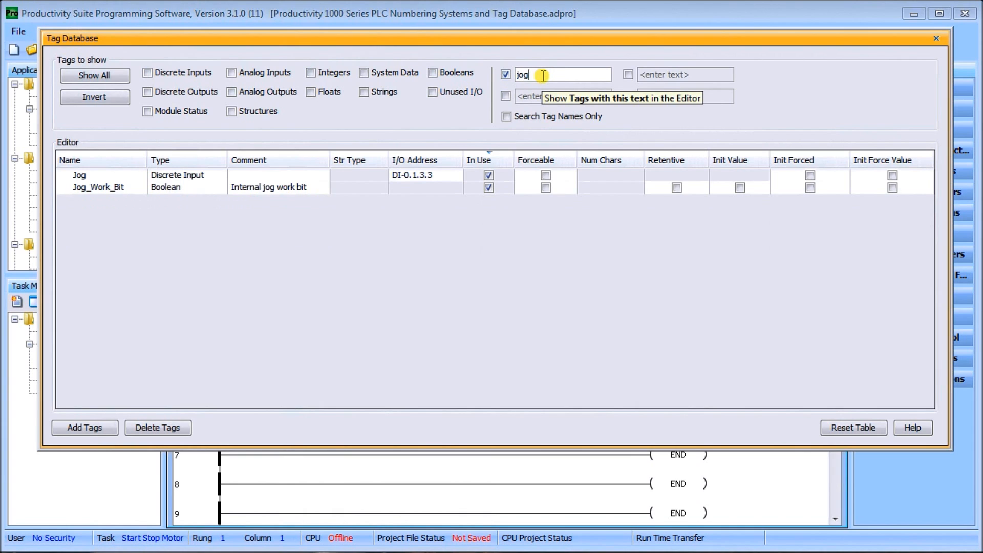
mouse_move(252, 224)
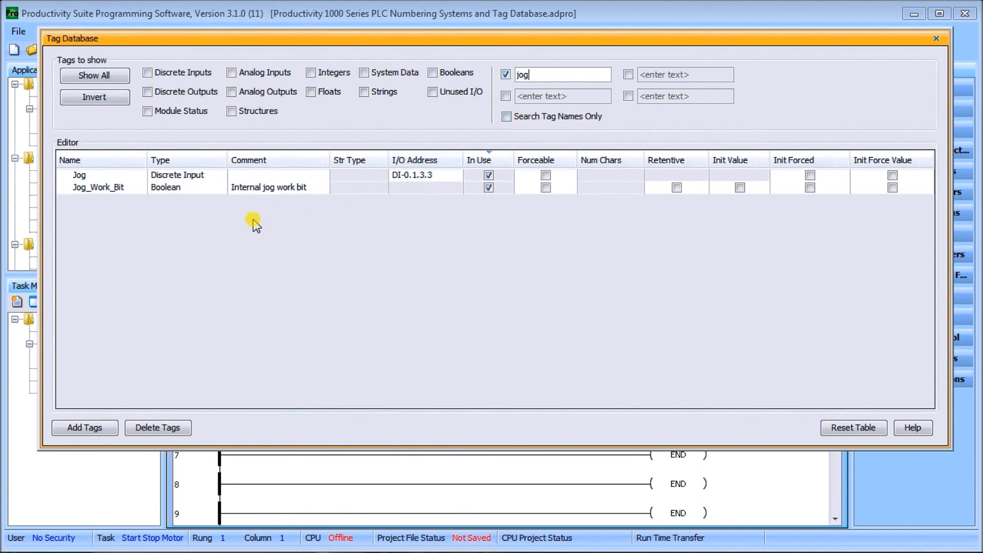
mouse_move(107, 191)
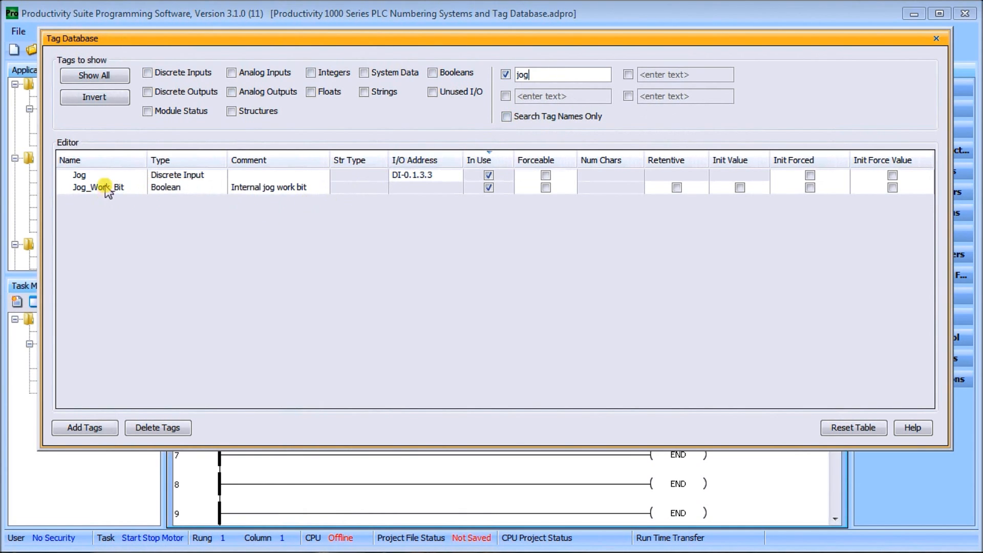
mouse_move(166, 175)
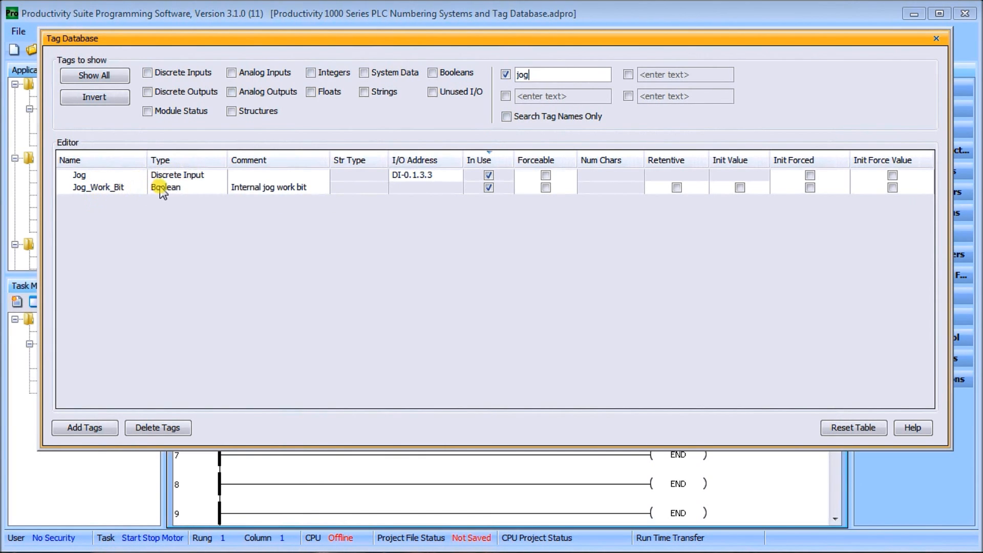
mouse_move(283, 201)
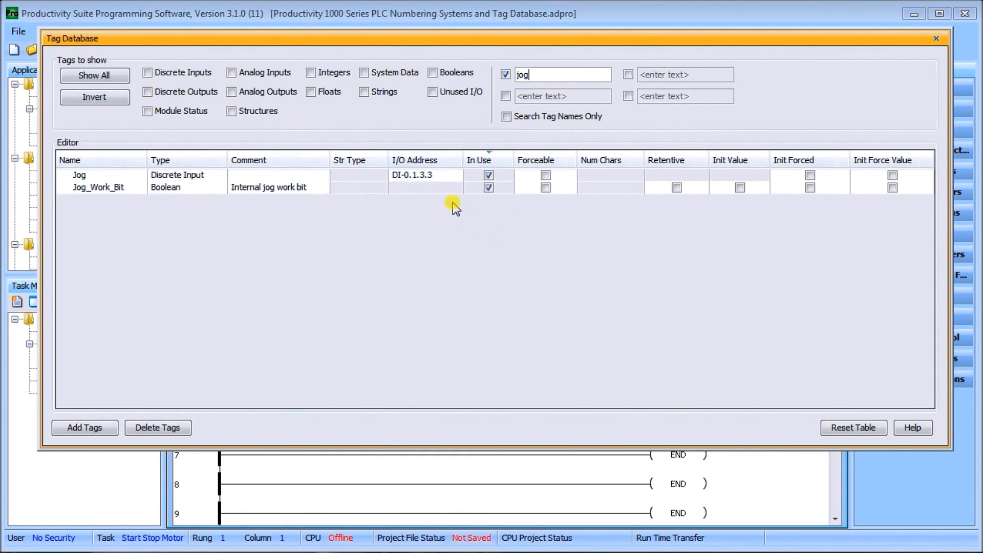
Turn off the jog filter, show System Data tags, widen Name and browse the list.
click(505, 73)
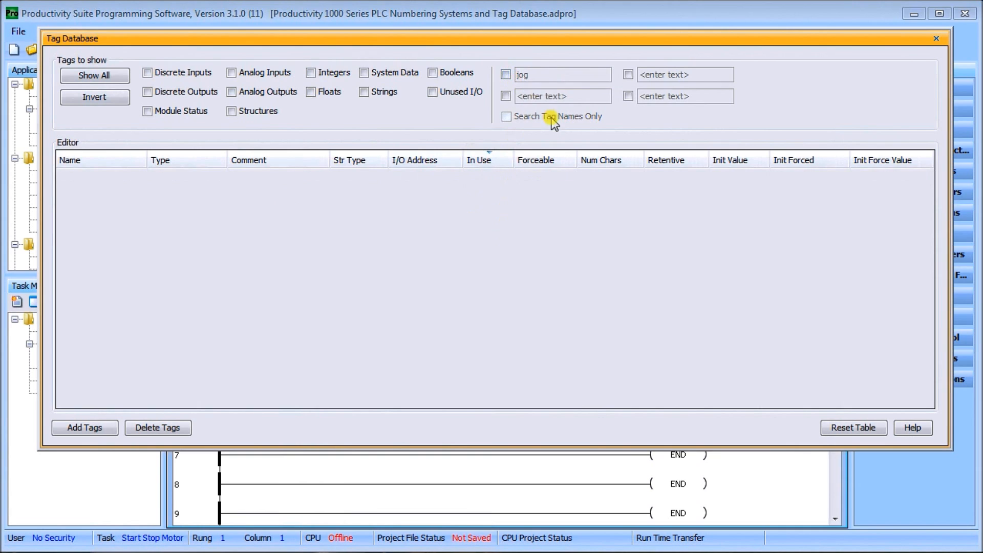
mouse_move(191, 119)
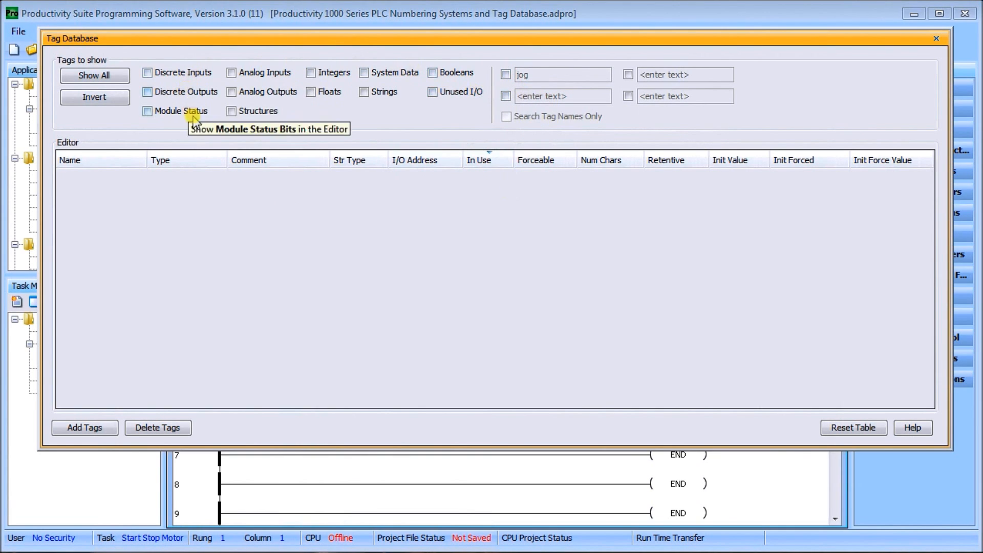
mouse_move(383, 92)
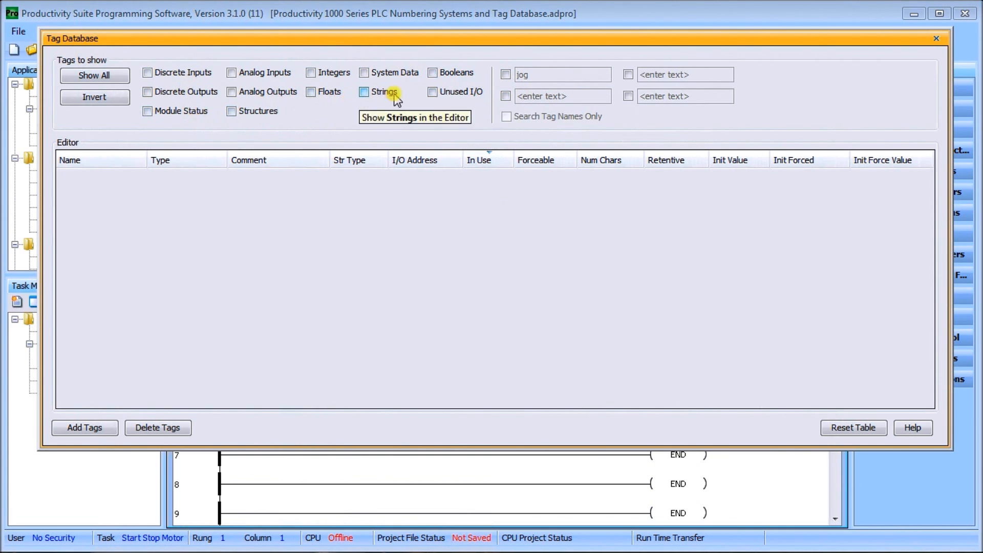
click(364, 73)
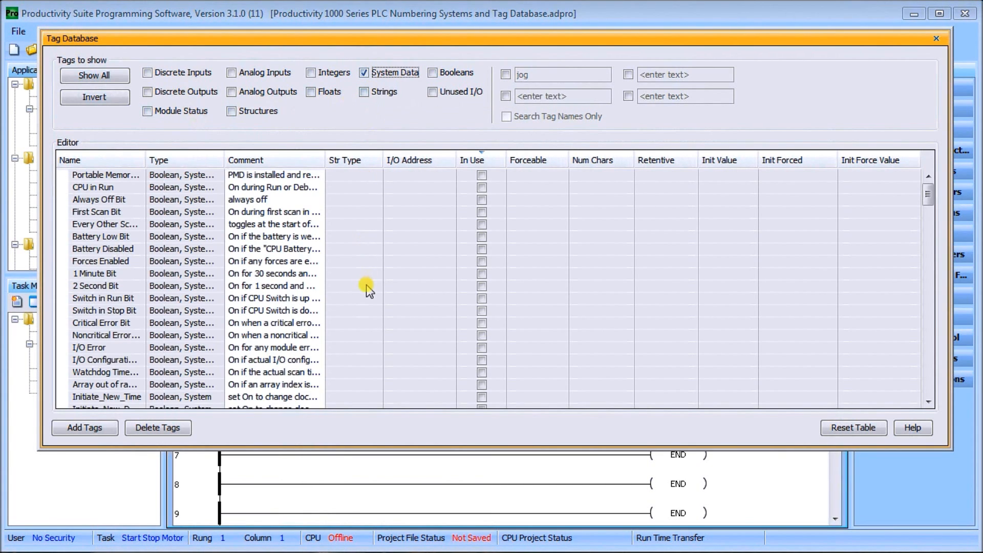
mouse_move(174, 245)
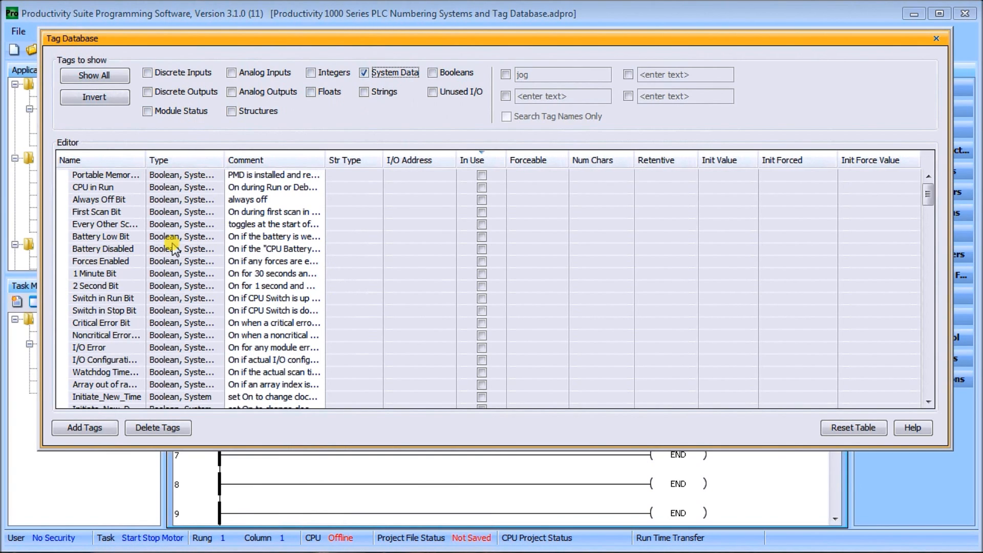
mouse_move(156, 213)
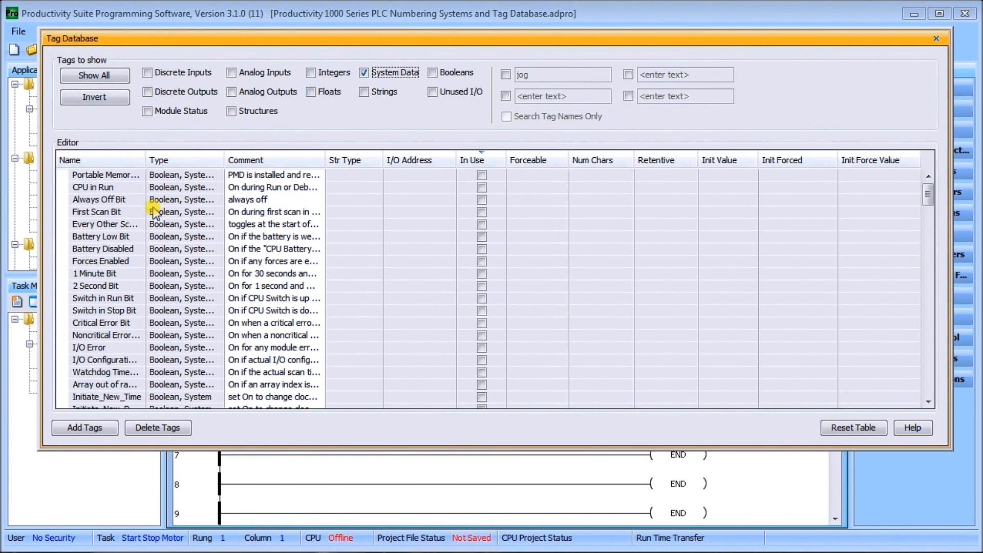
drag(142, 160, 226, 159)
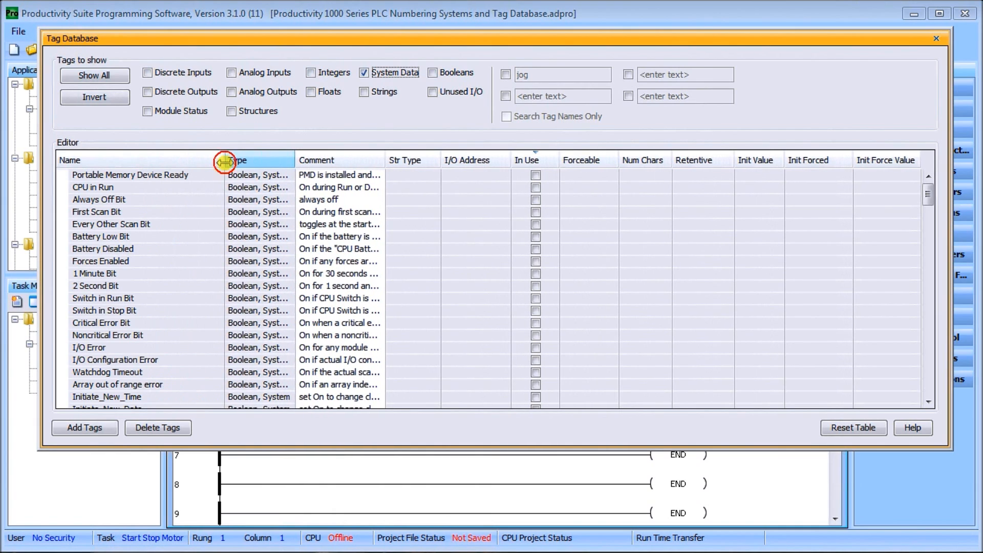
mouse_move(157, 295)
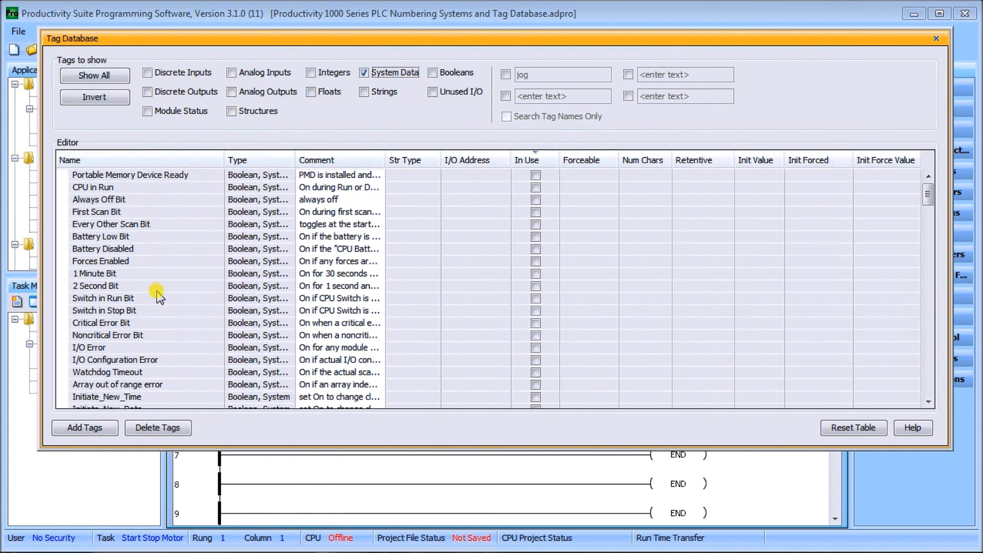
mouse_move(149, 323)
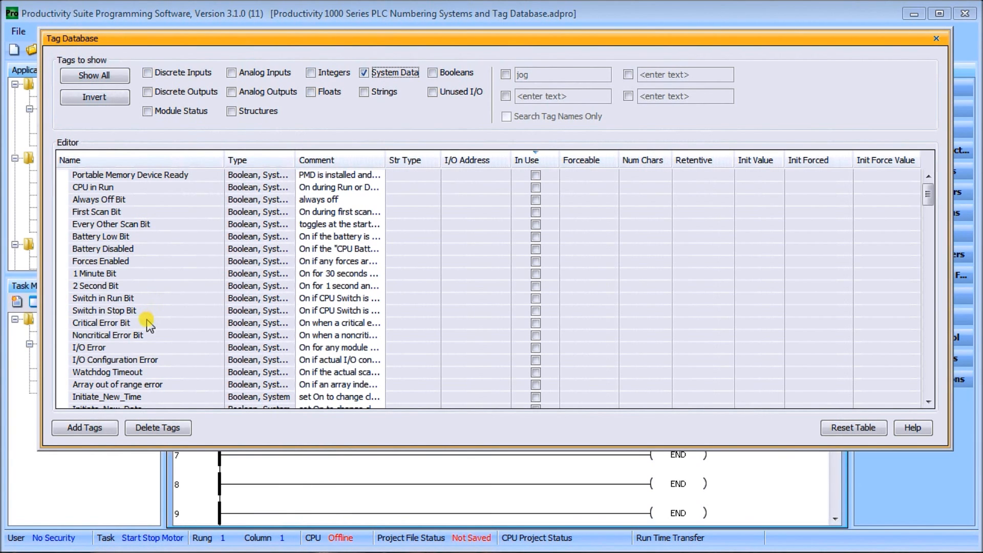
scroll(down, 3)
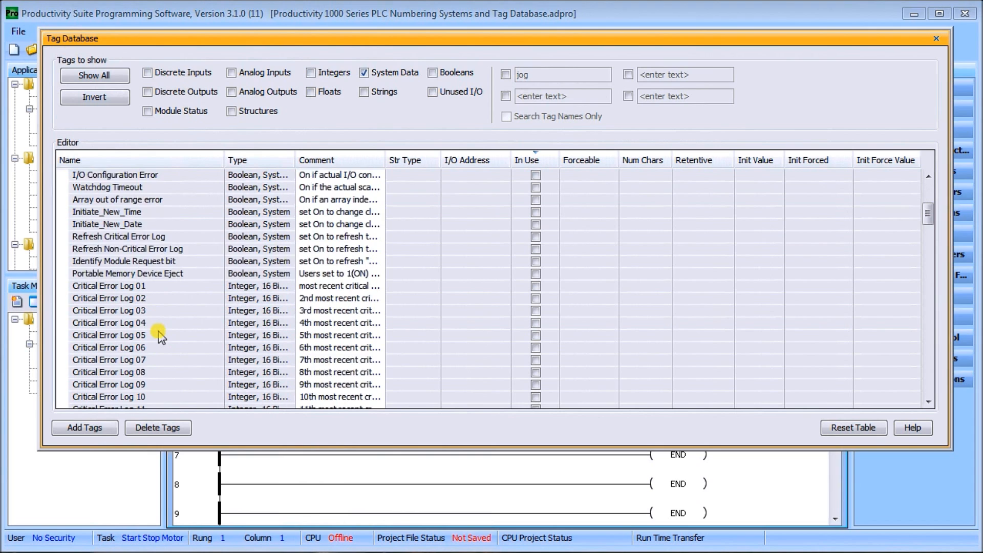
scroll(down, 3)
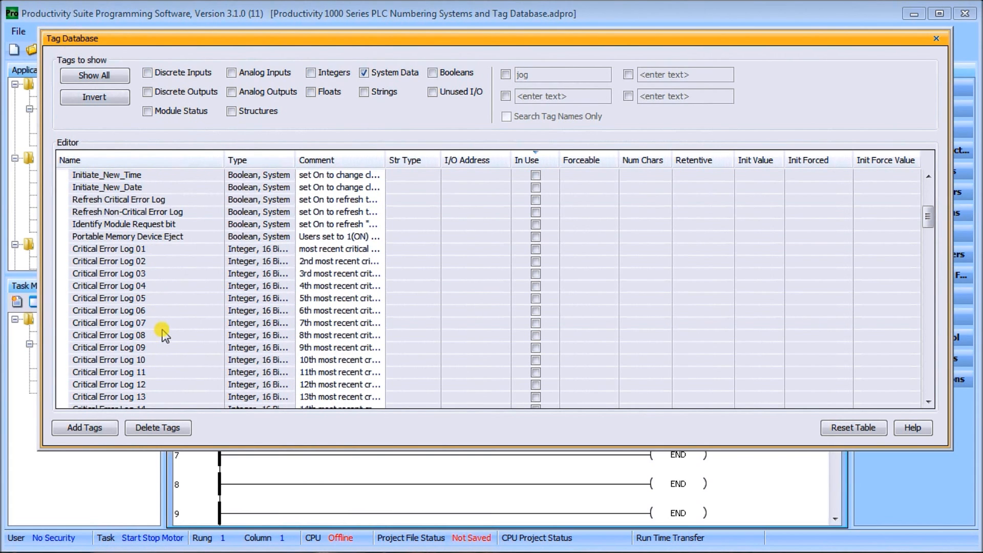
scroll(down, 3)
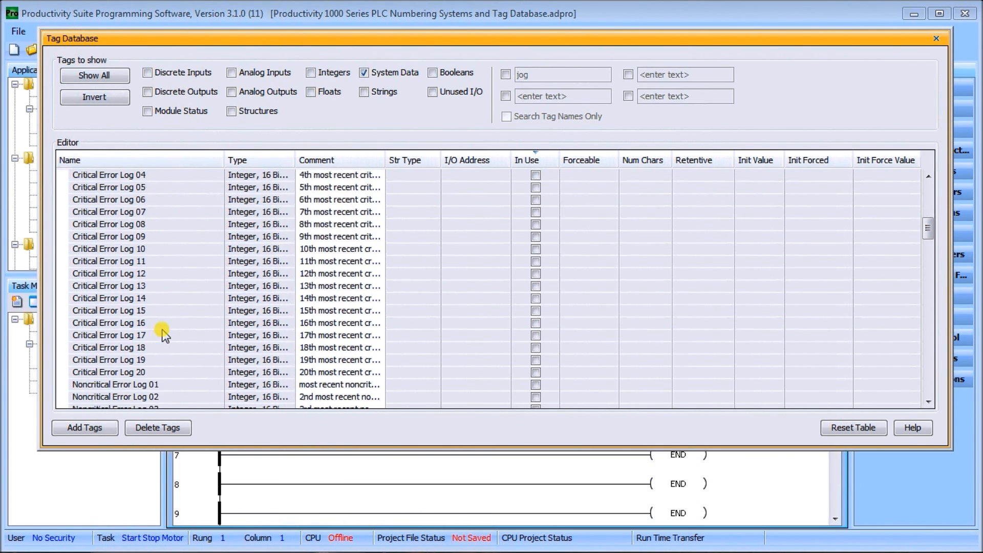
scroll(down, 3)
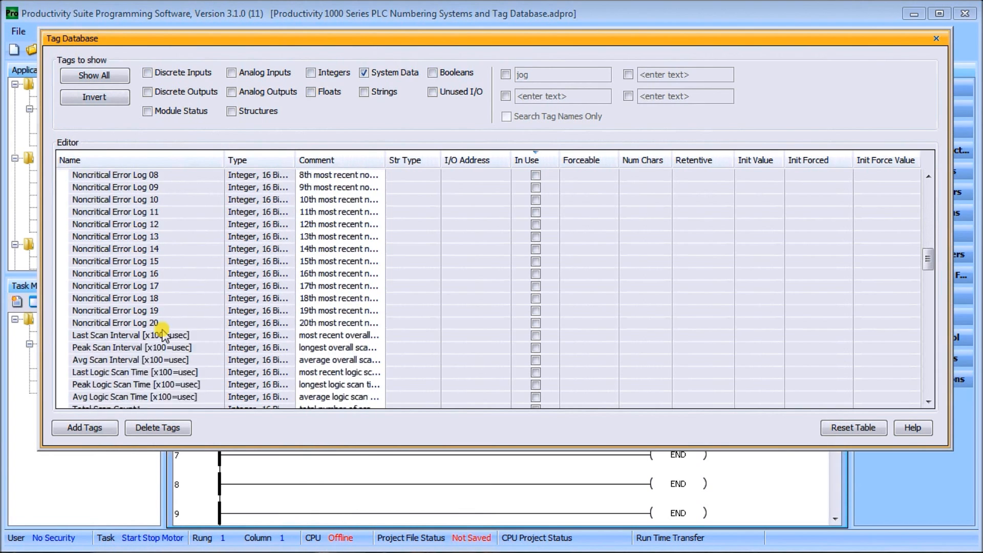
scroll(up, 3)
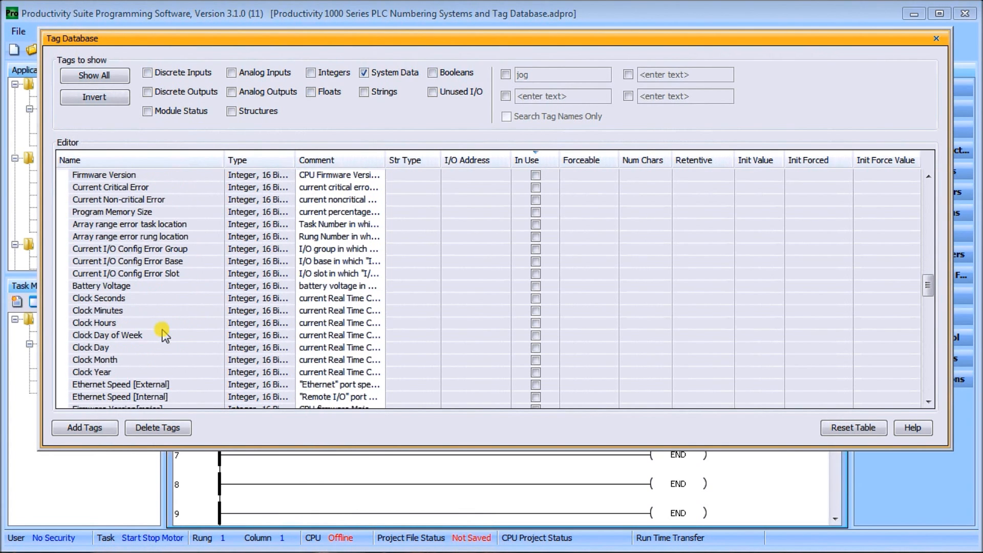
mouse_move(84, 359)
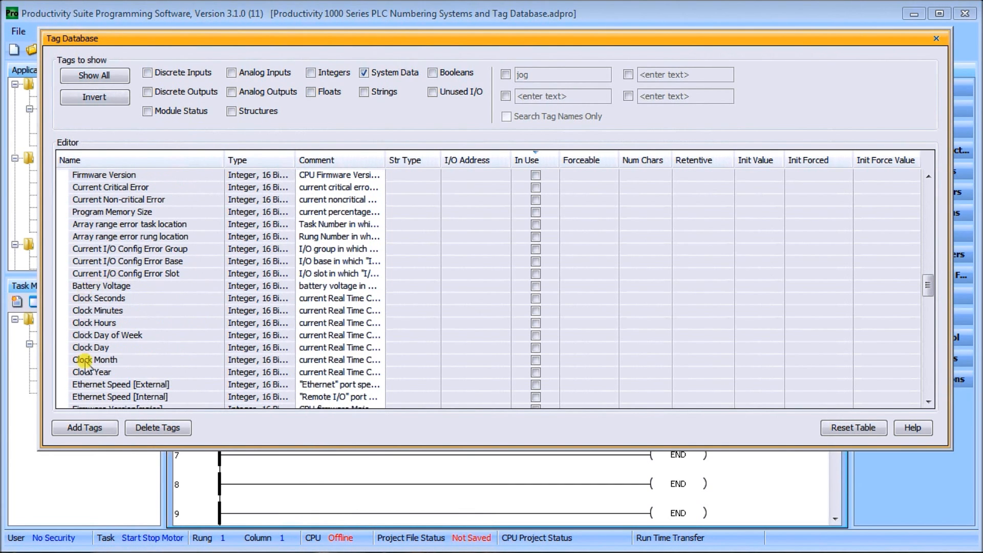
mouse_move(143, 291)
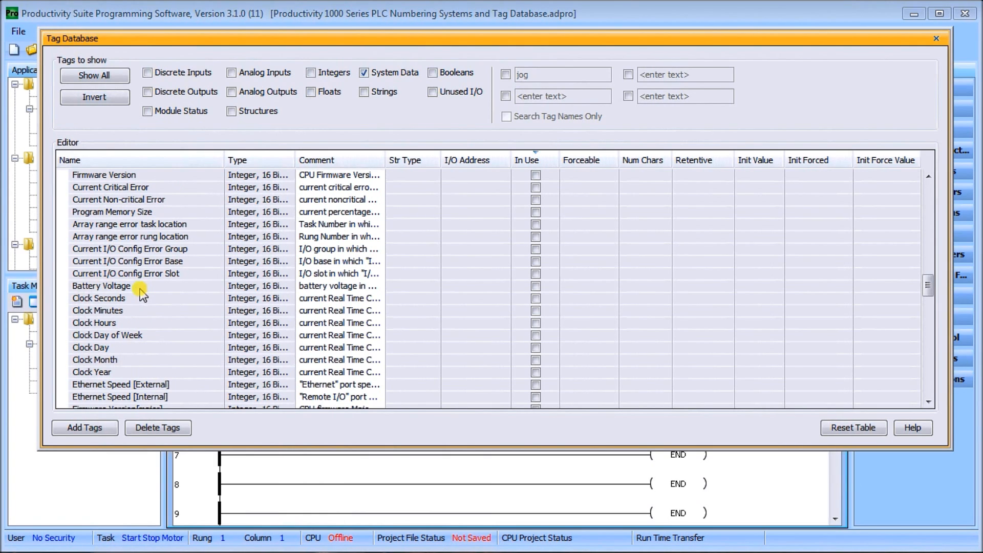
mouse_move(161, 341)
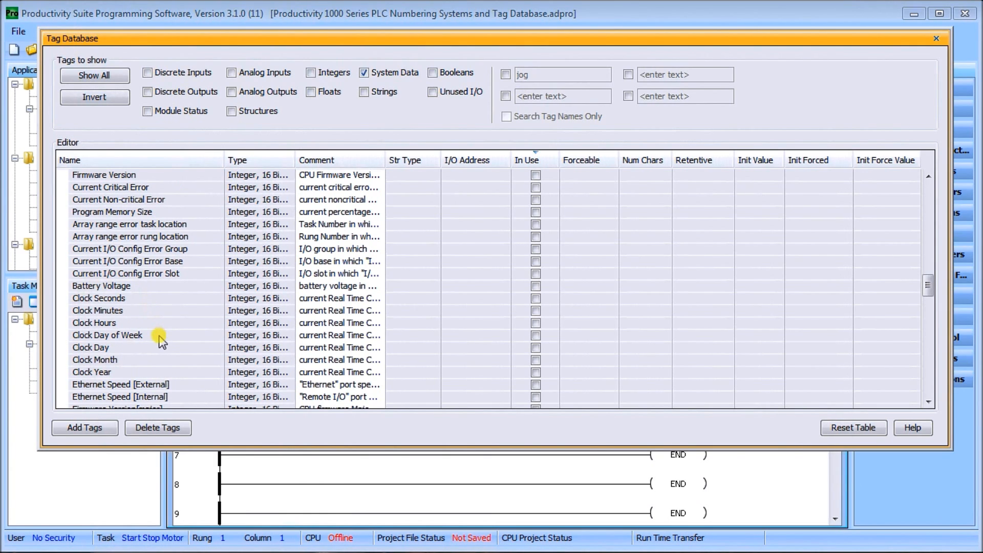
Untick System Data and tick Discrete Inputs, Discrete Outputs and Booleans.
click(363, 72)
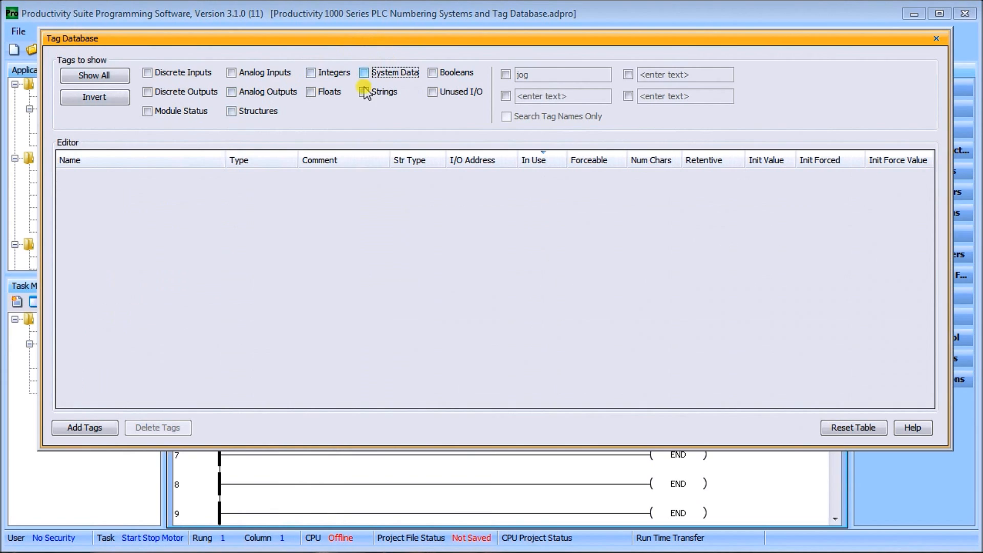
mouse_move(401, 137)
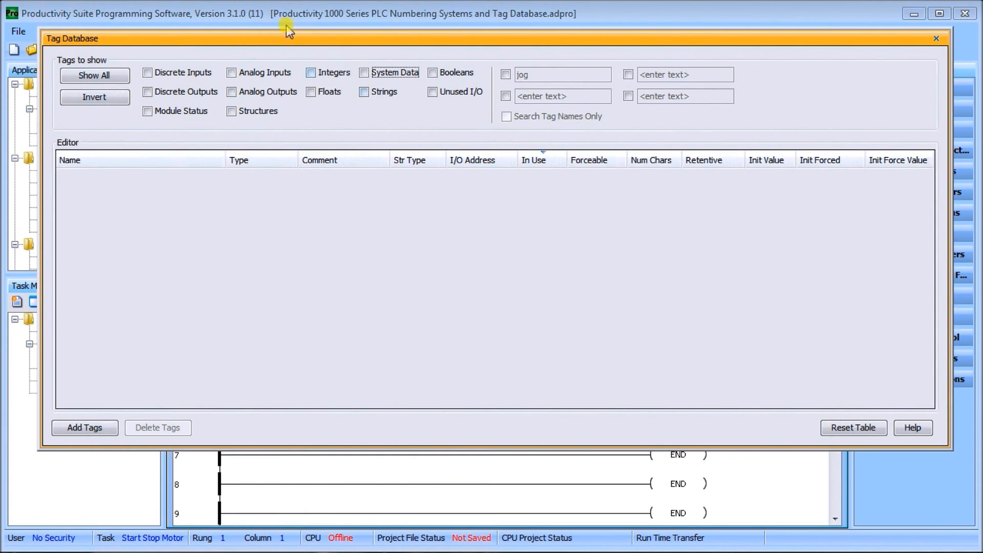
click(148, 72)
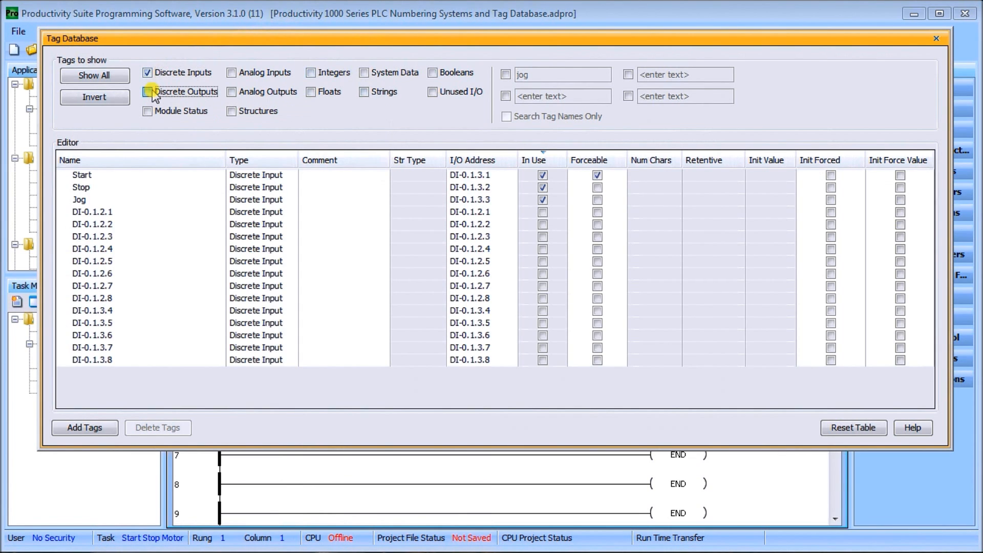
click(148, 91)
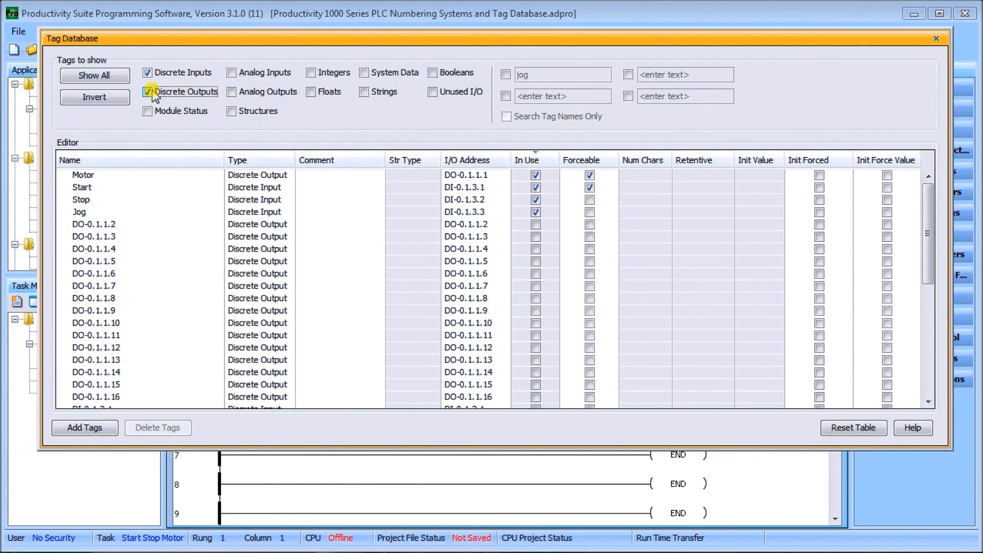
mouse_move(312, 73)
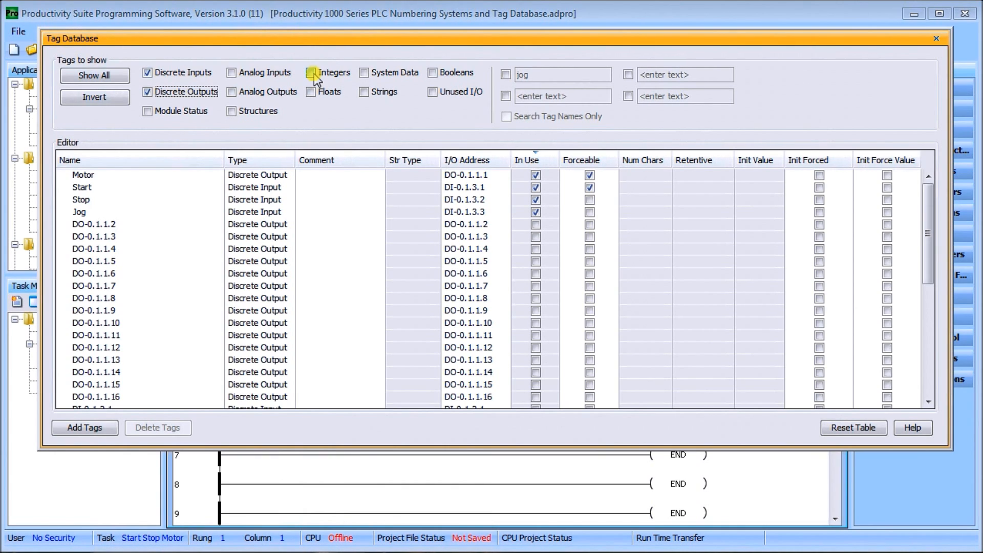
mouse_move(408, 76)
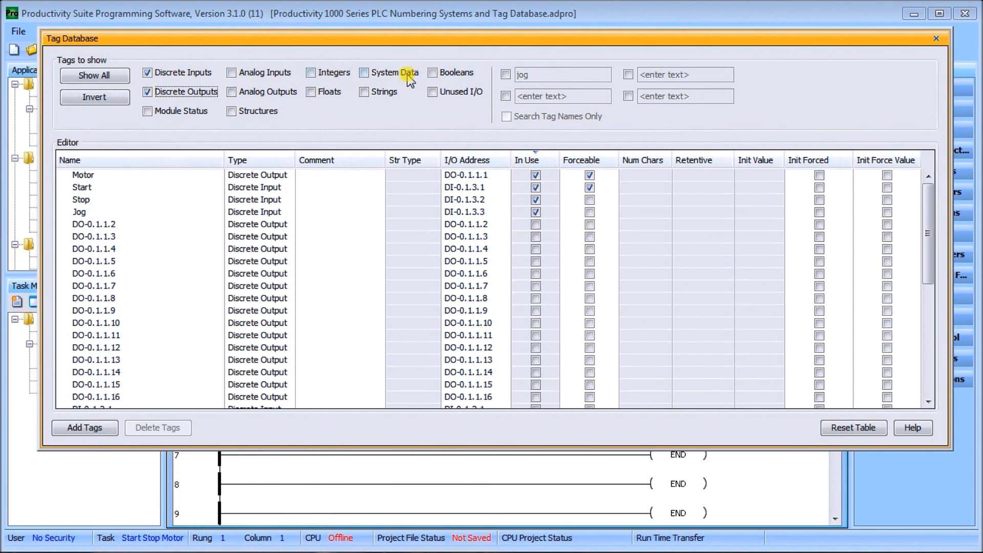
click(432, 73)
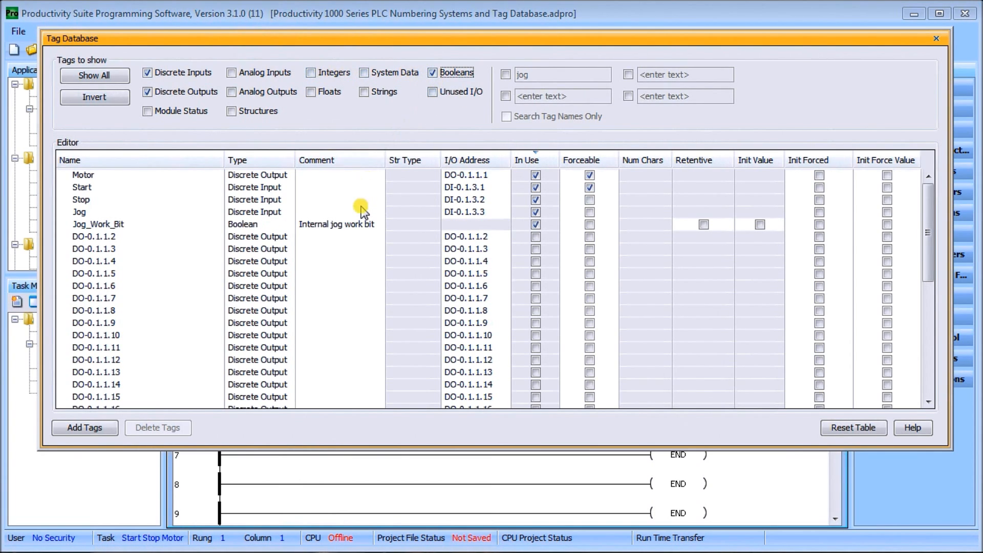
mouse_move(320, 208)
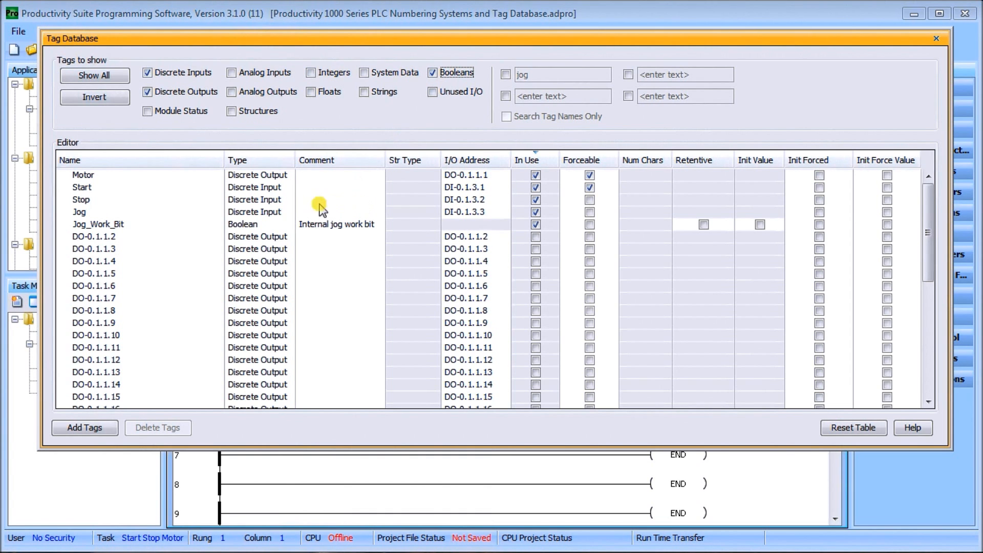